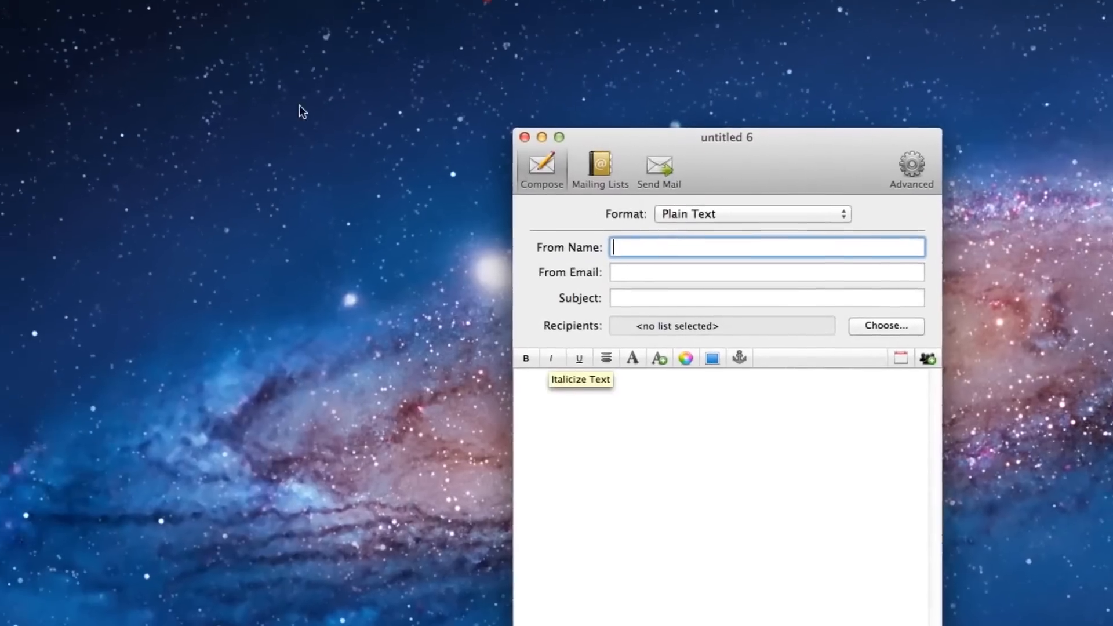
Step: Save the untitled document as 'Jeremys Golf Shop' in the Documents folder via Save As
click(132, 8)
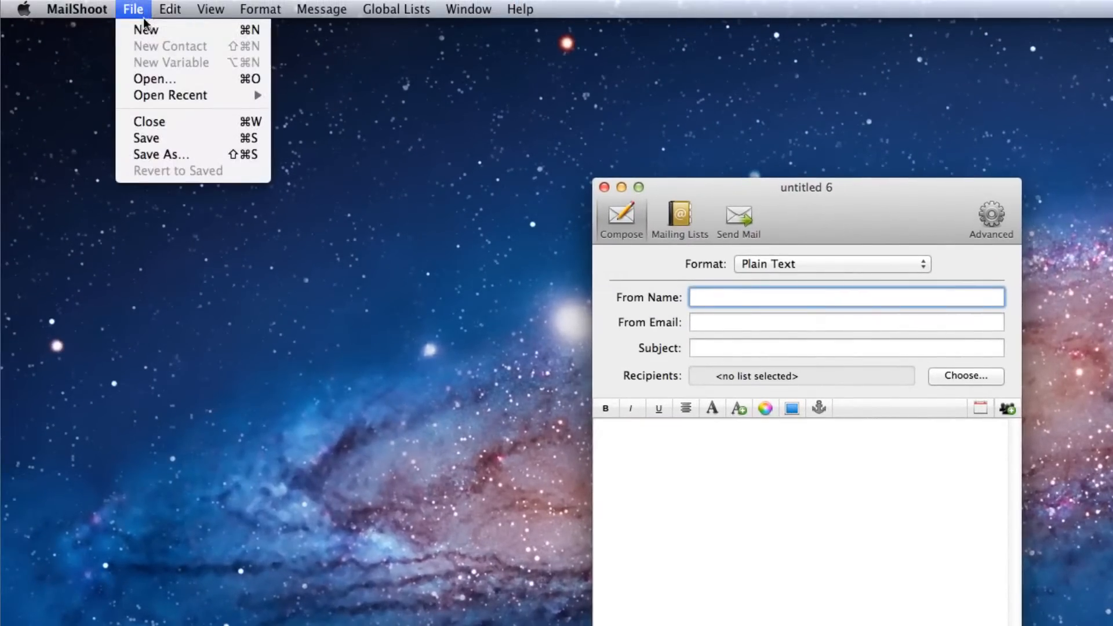
click(161, 154)
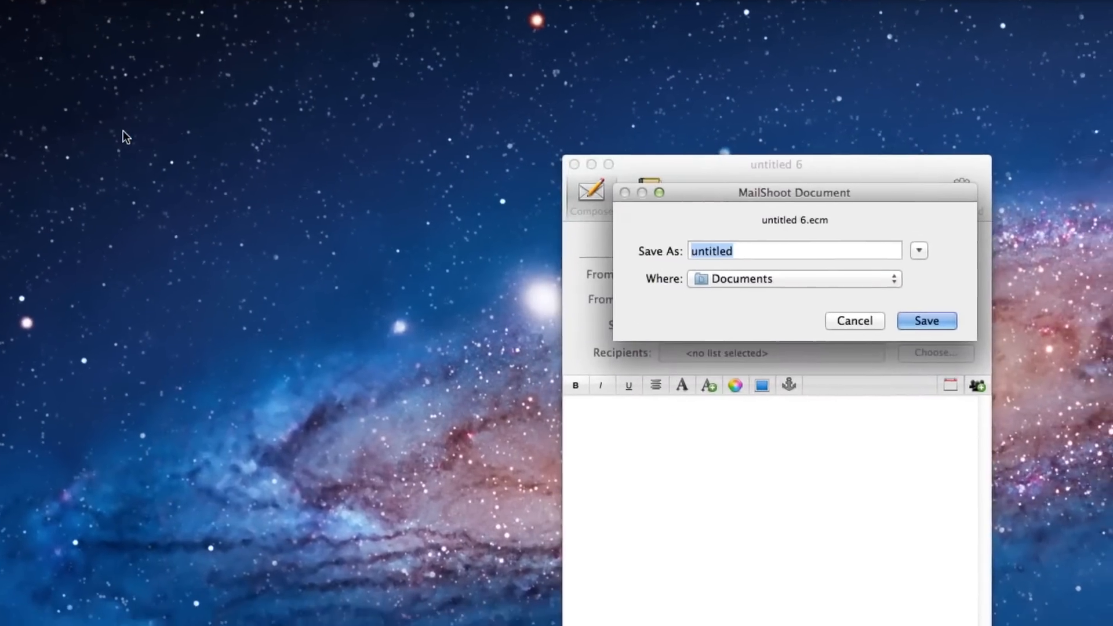
text(Jeremys)
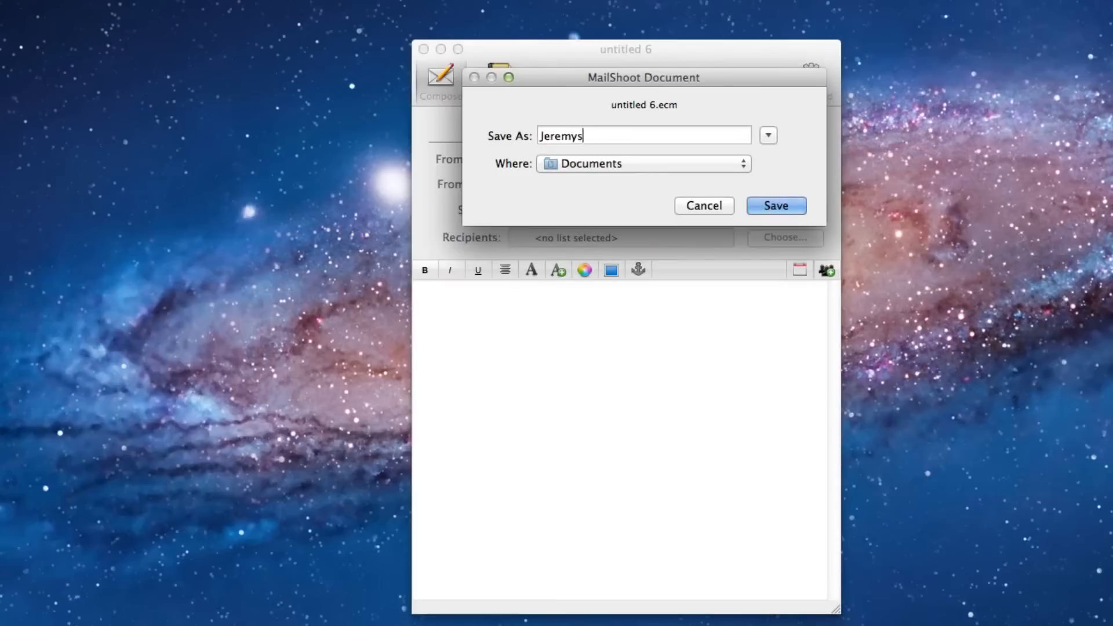
text(Golf Shop)
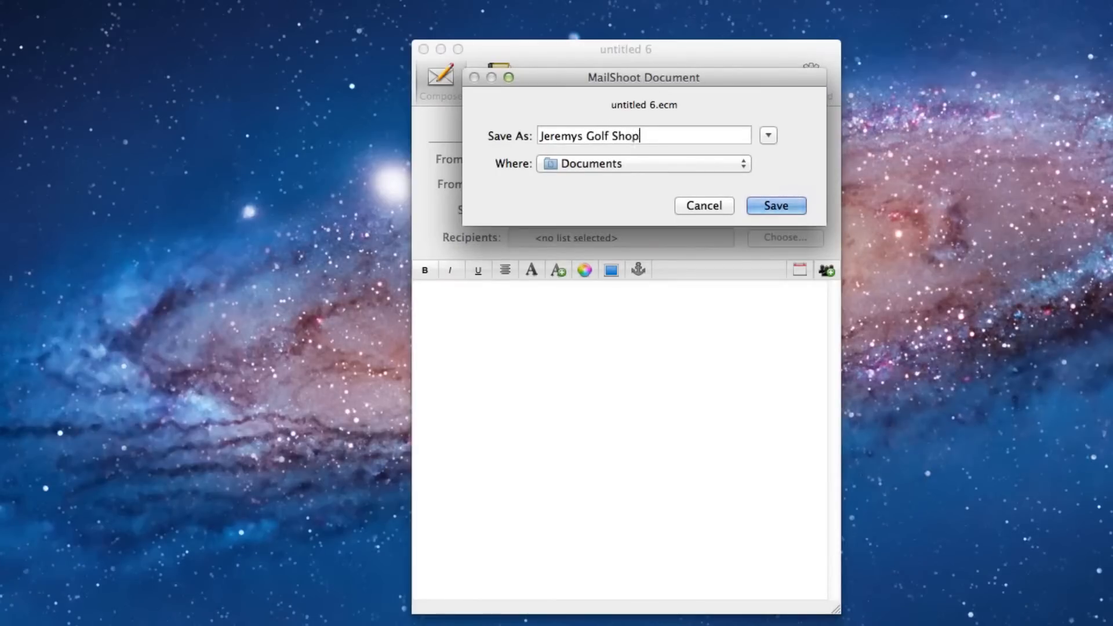
click(776, 206)
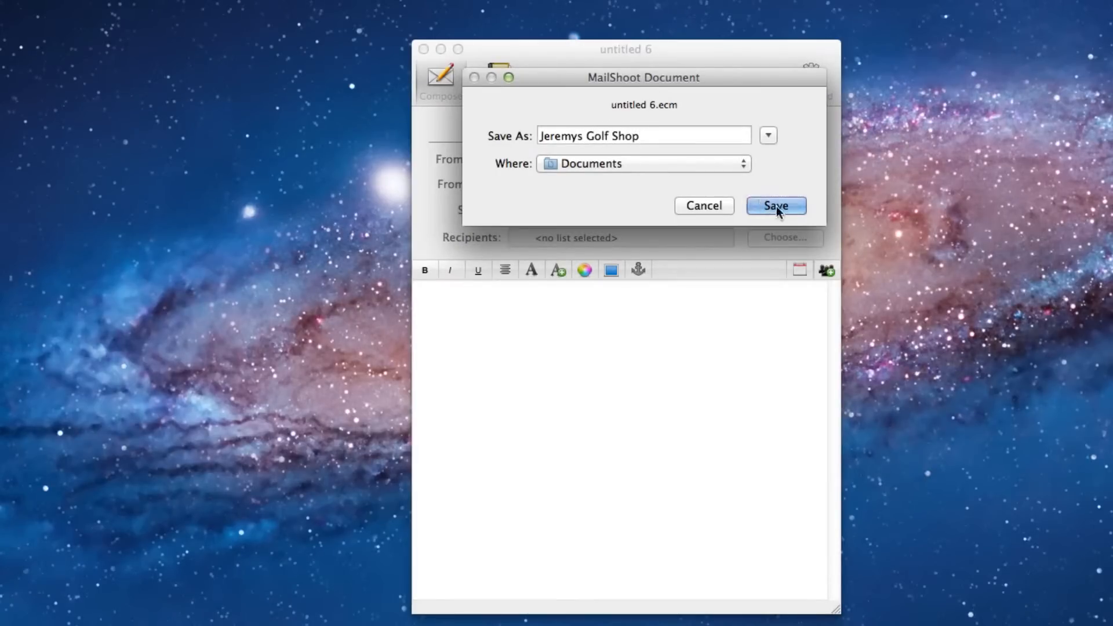
click(776, 206)
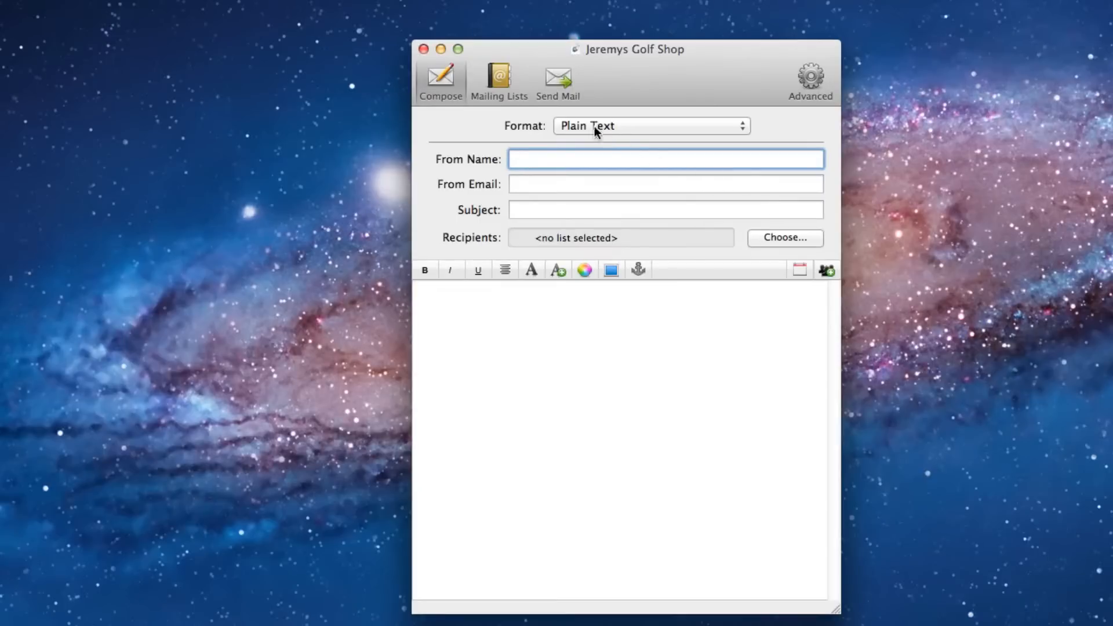
Step: Create a Contact List named 'Jeremys Golf Shop' from Mailing Lists and open its empty contacts window
click(498, 80)
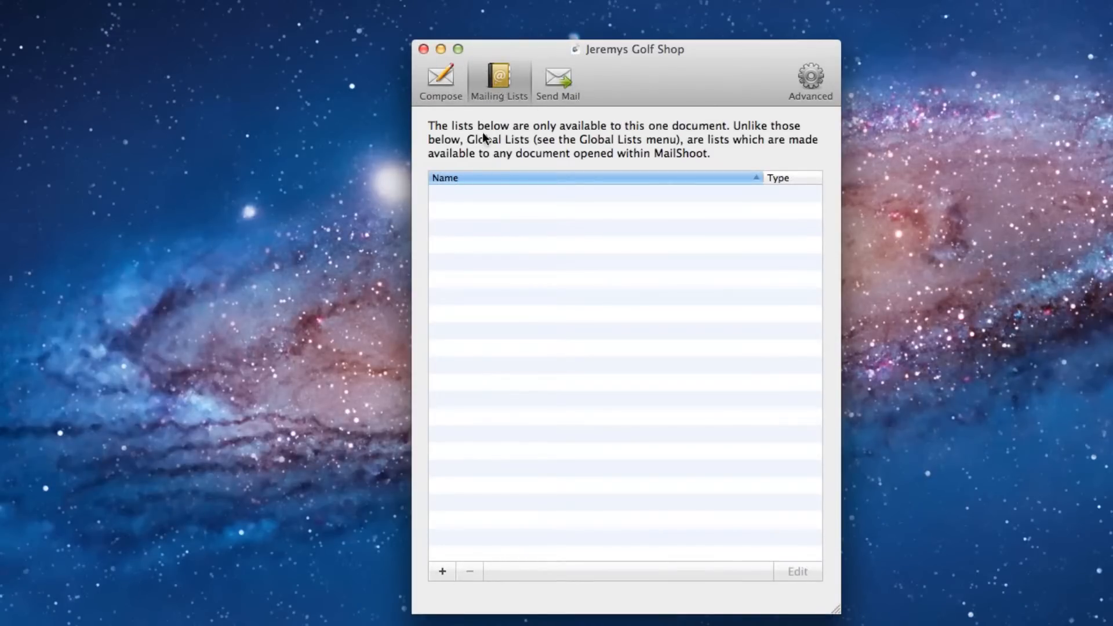
click(442, 571)
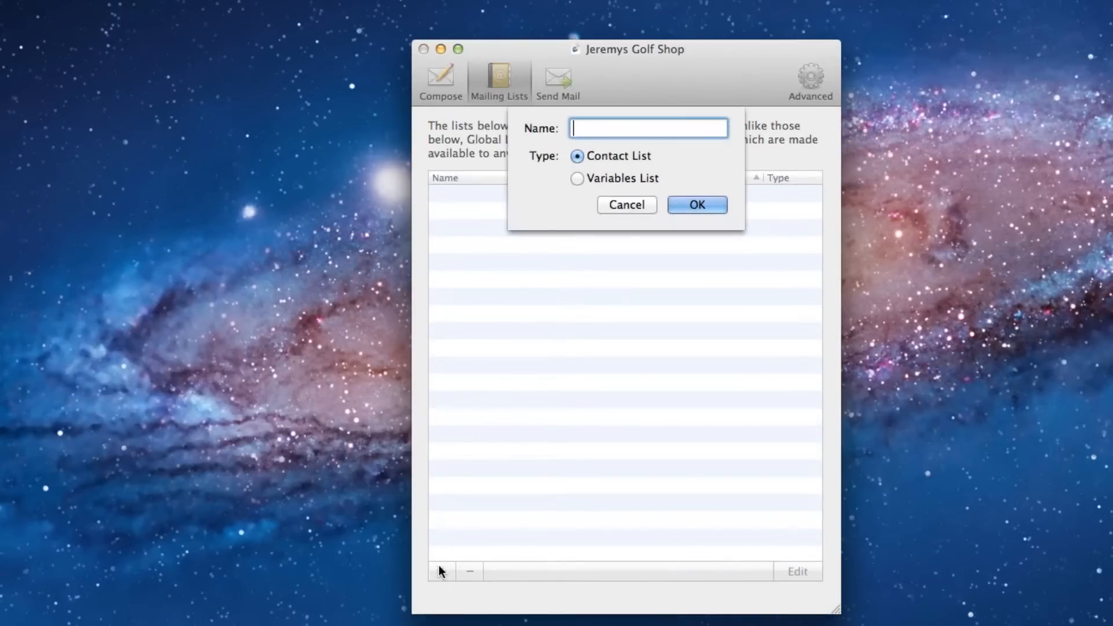
text(Jeremys Golf Shop)
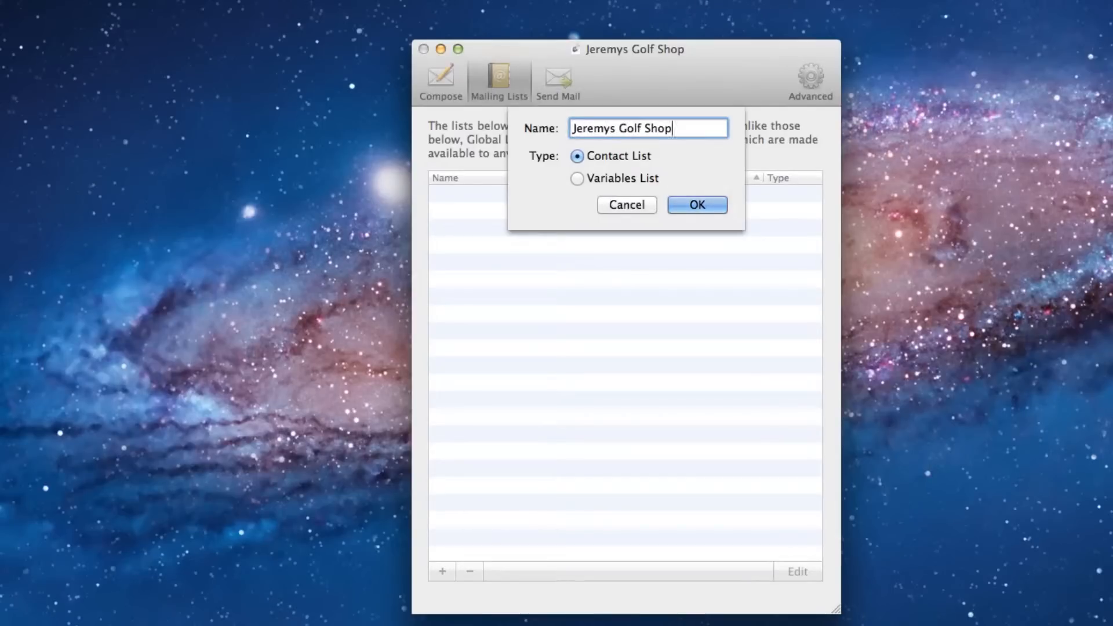
click(695, 204)
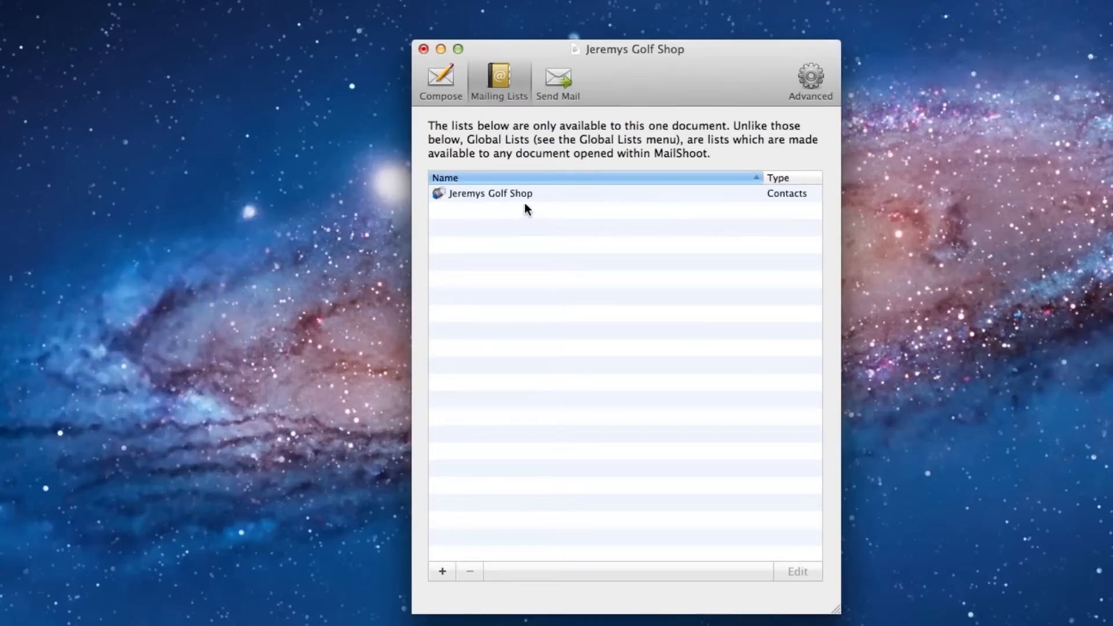
double_click(490, 193)
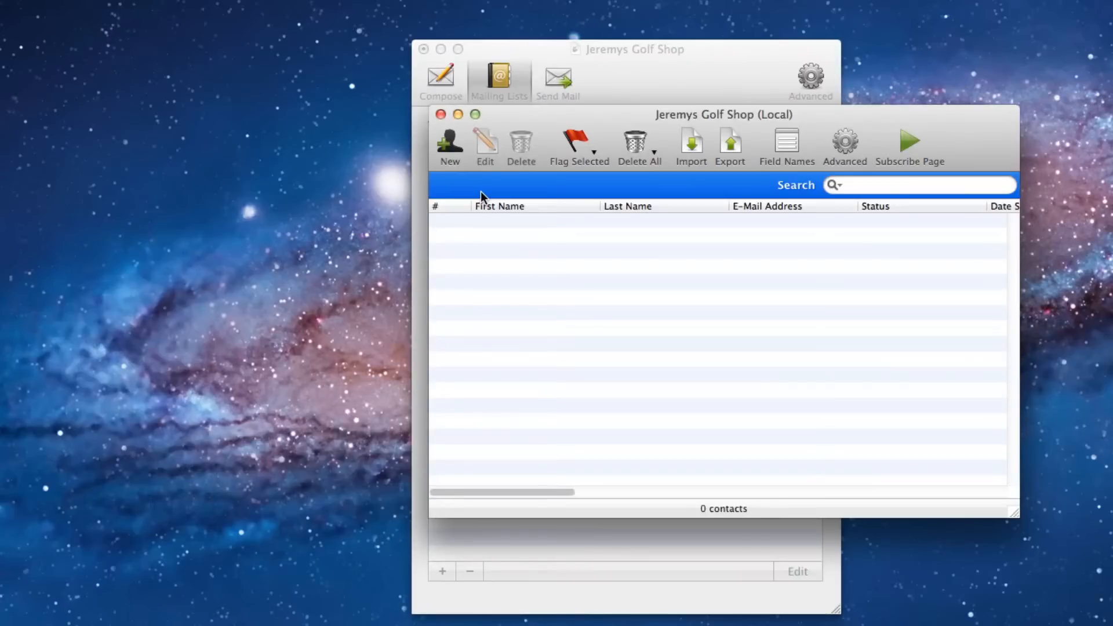
mouse_move(724, 179)
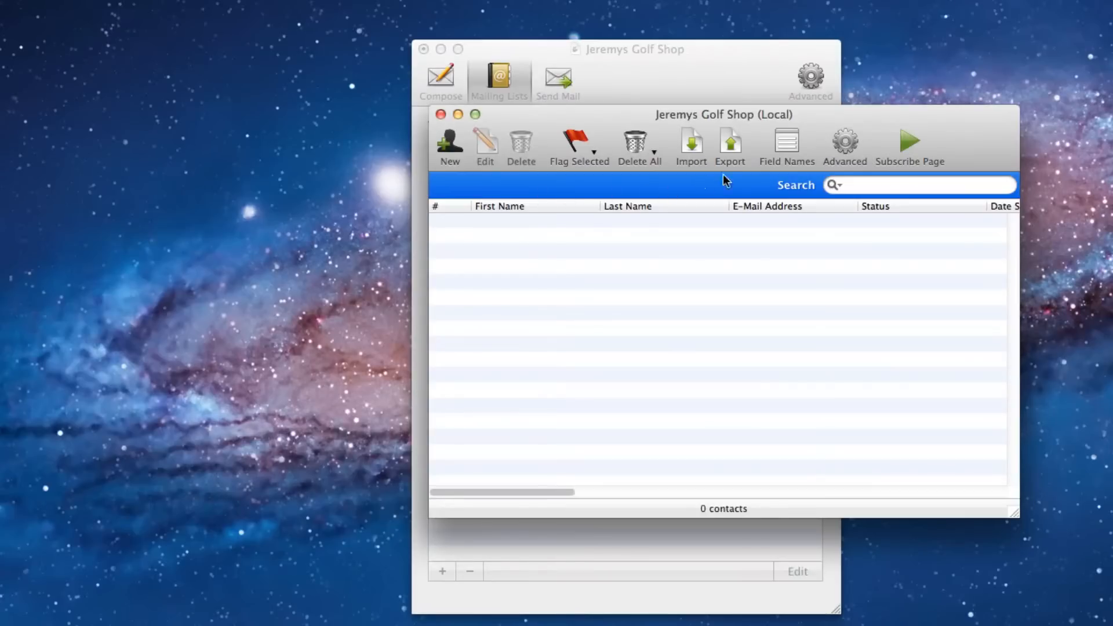
Step: Replace untitled fields 1–4 with Favorite Golfer, Handicap, Home Course and Left Handed, then apply
click(786, 147)
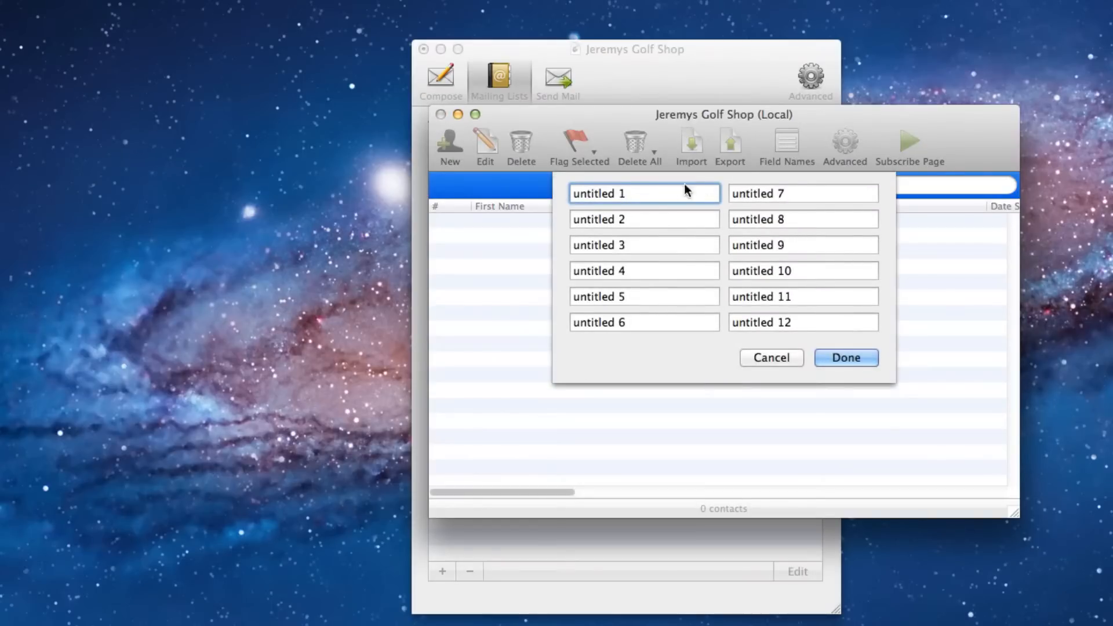
double_click(600, 194)
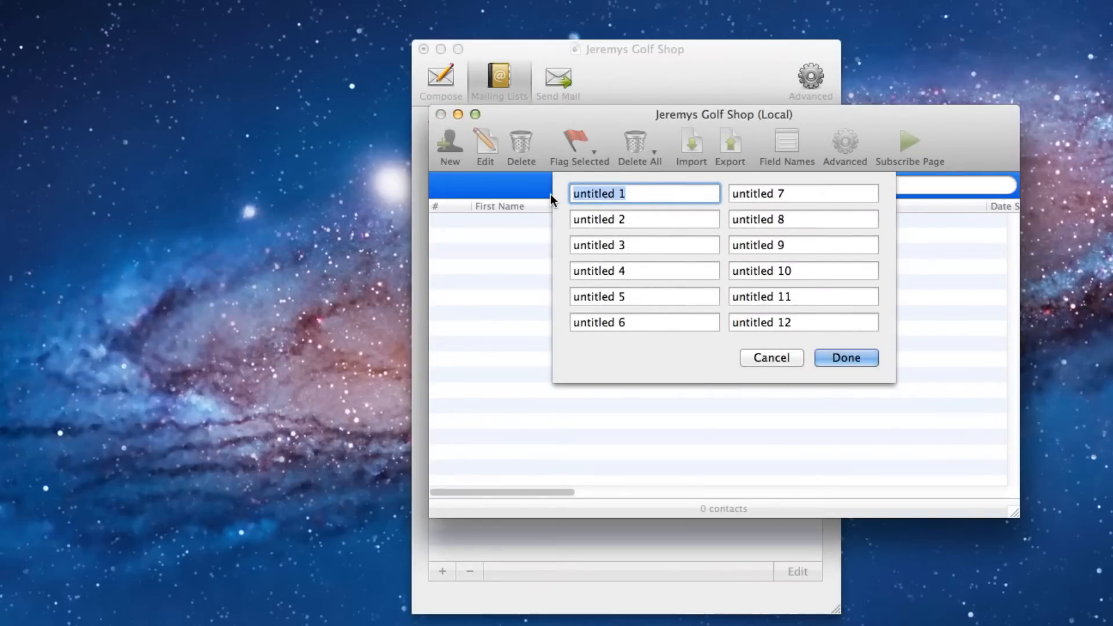
text(Favorite)
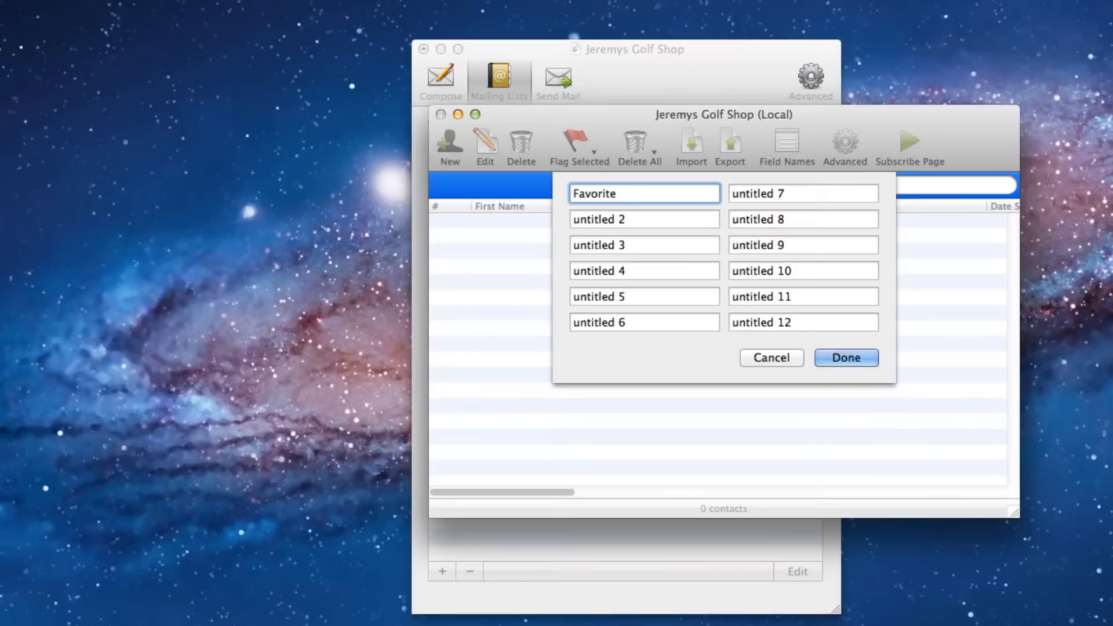
text(Handicap)
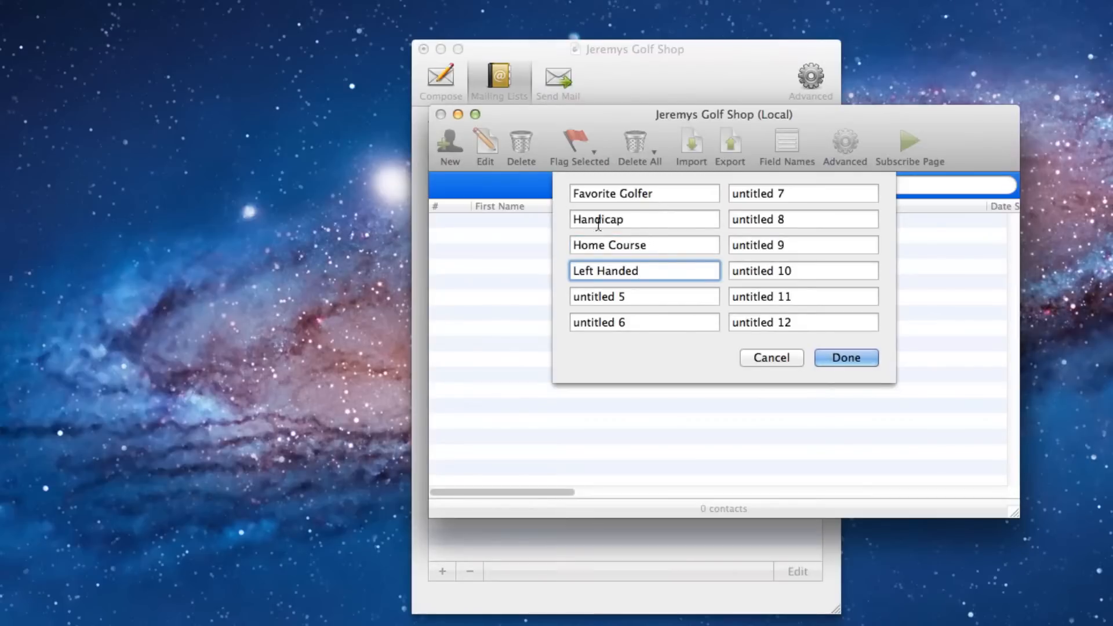
click(845, 357)
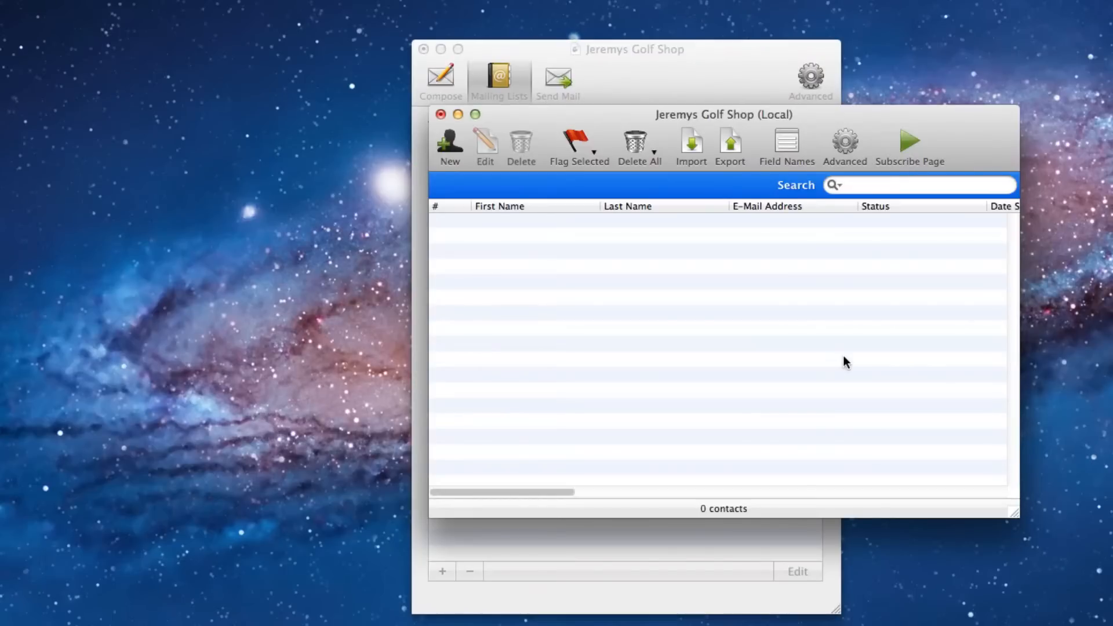
mouse_move(909, 150)
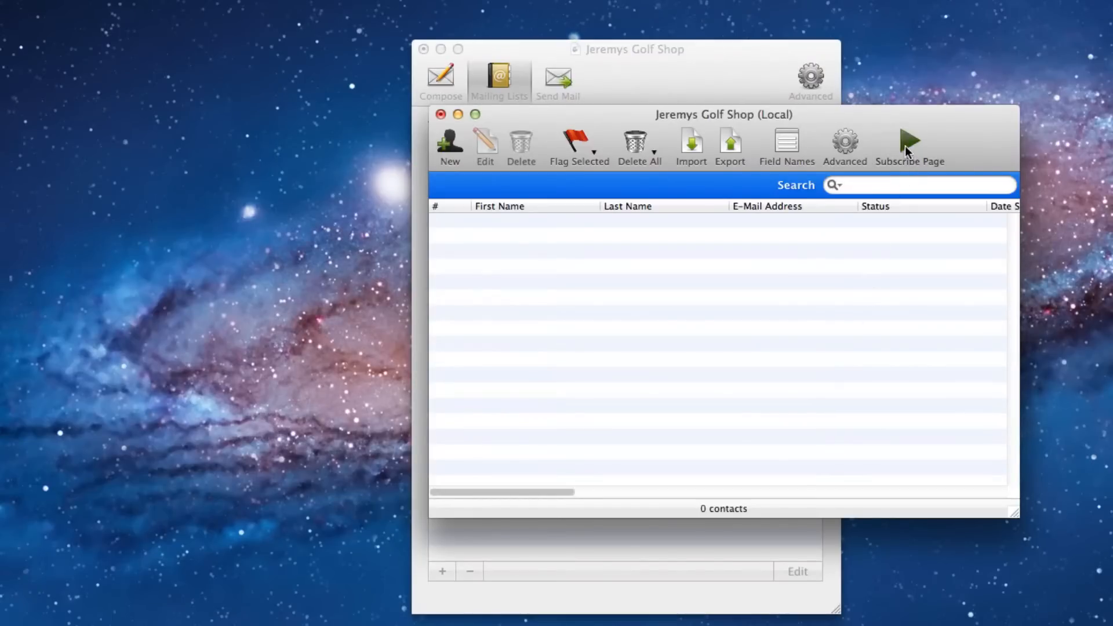
click(911, 148)
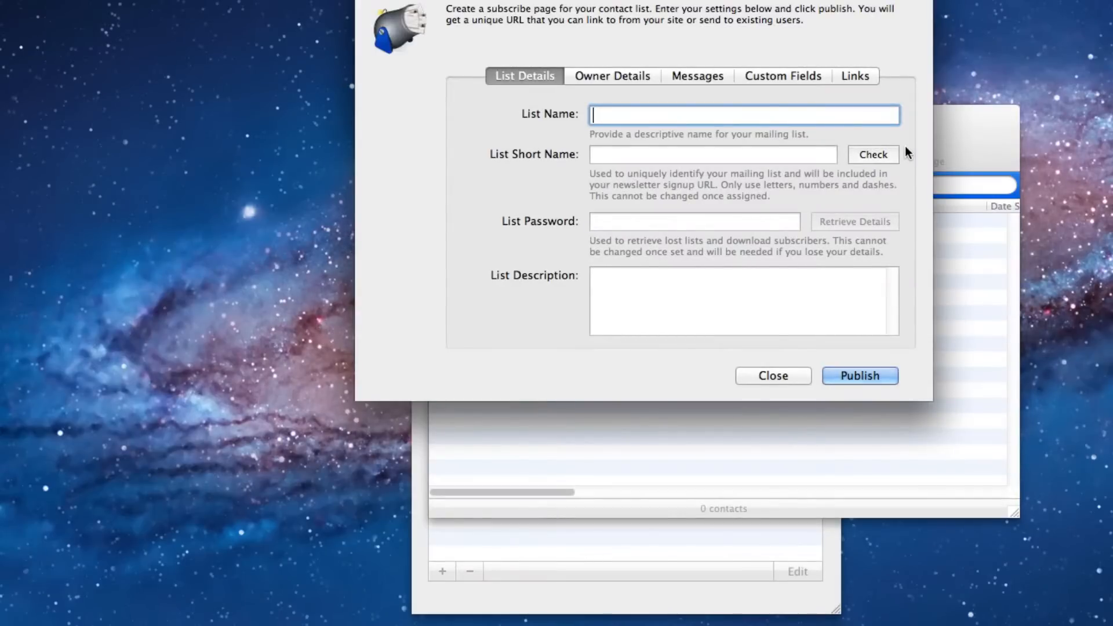
text(Jeremy's Golf Shop)
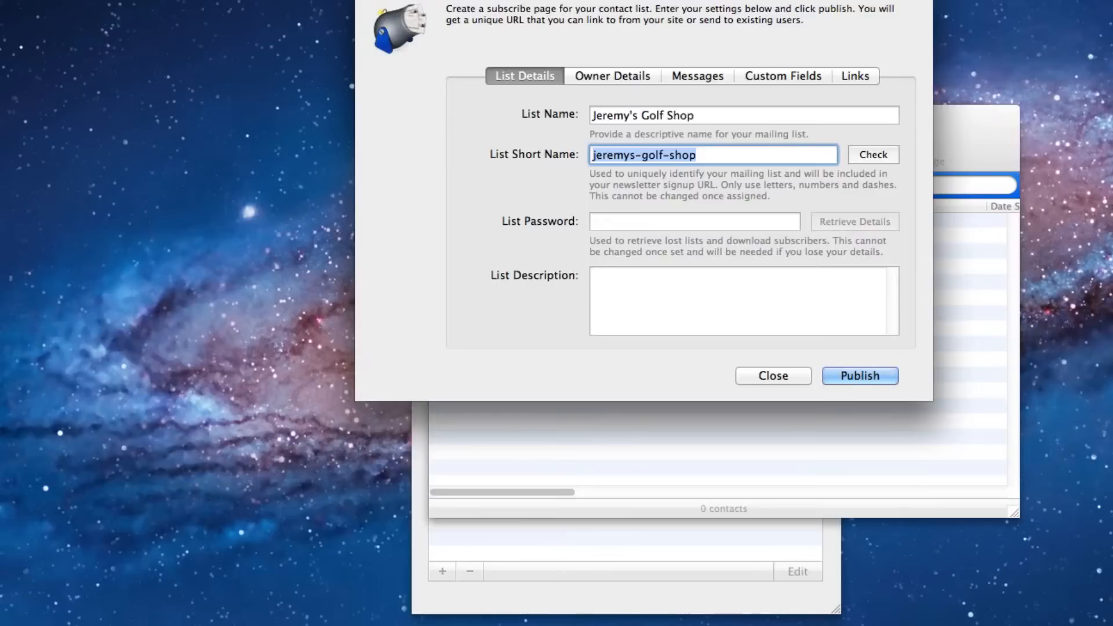
click(710, 154)
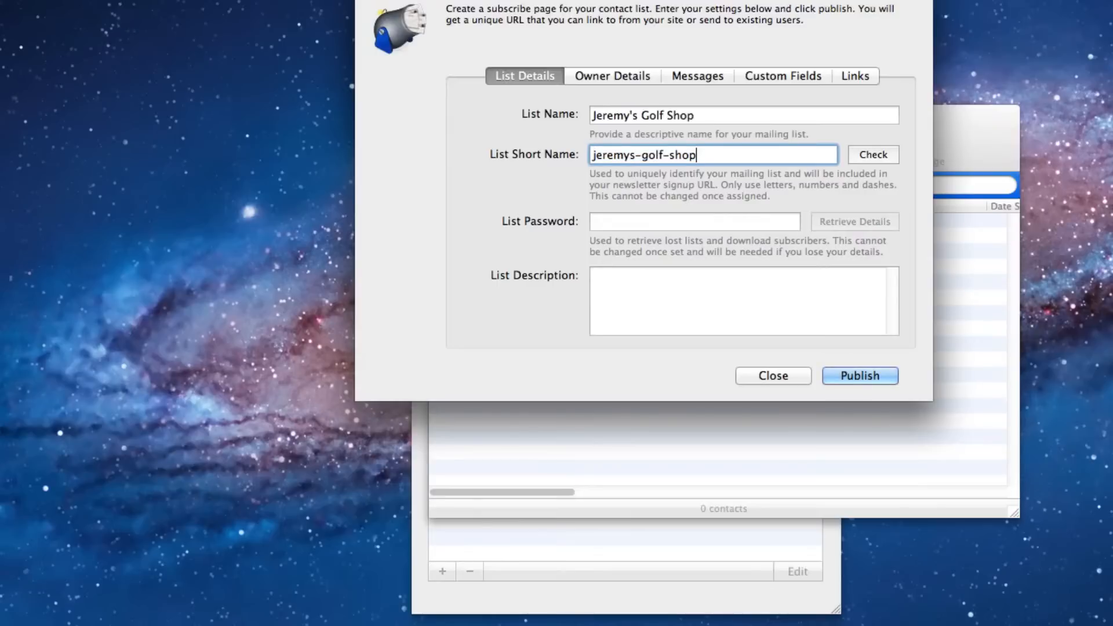
text(-)
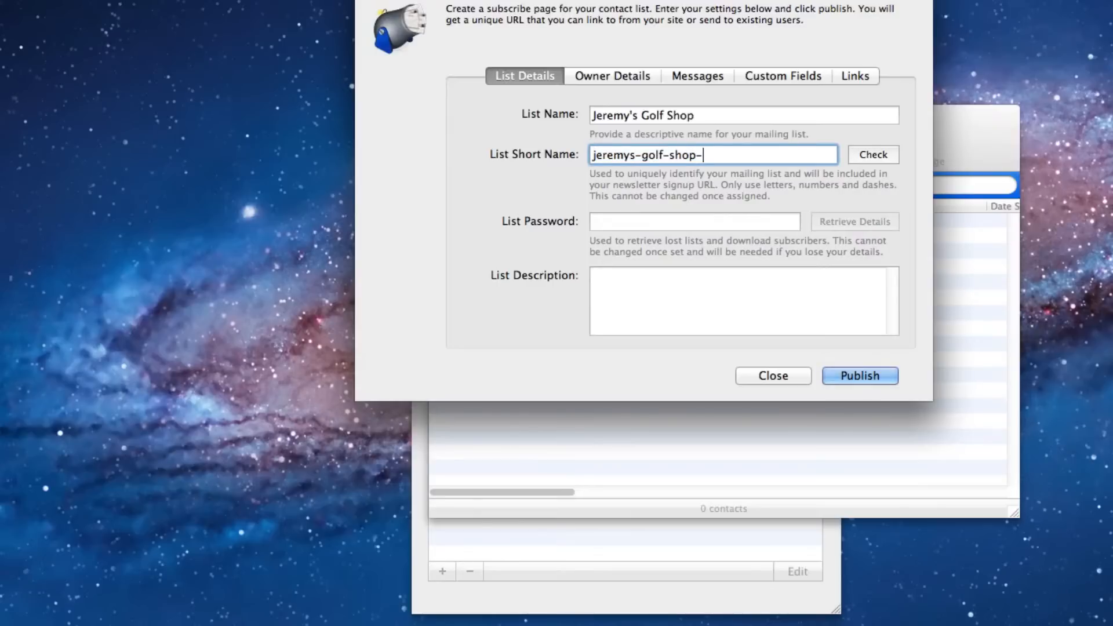
text(237843)
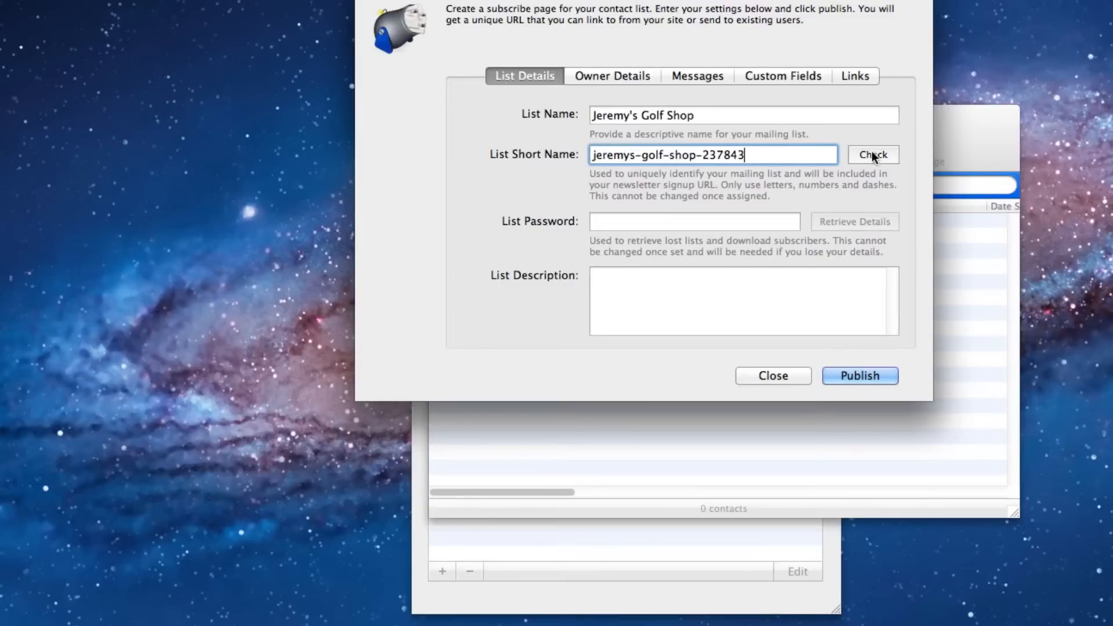
click(872, 155)
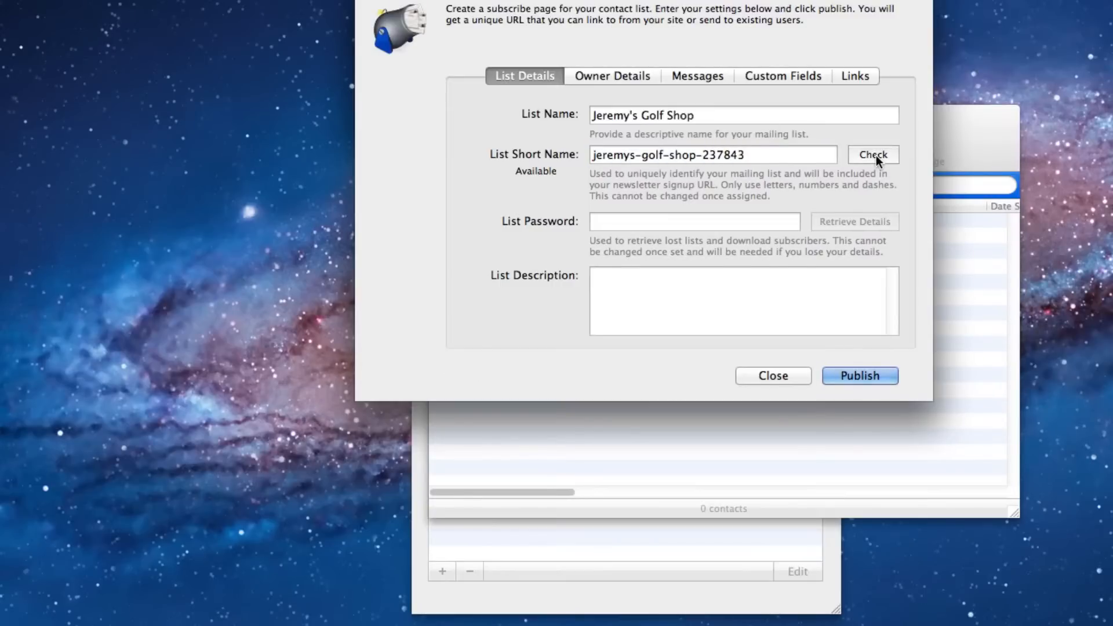
click(694, 221)
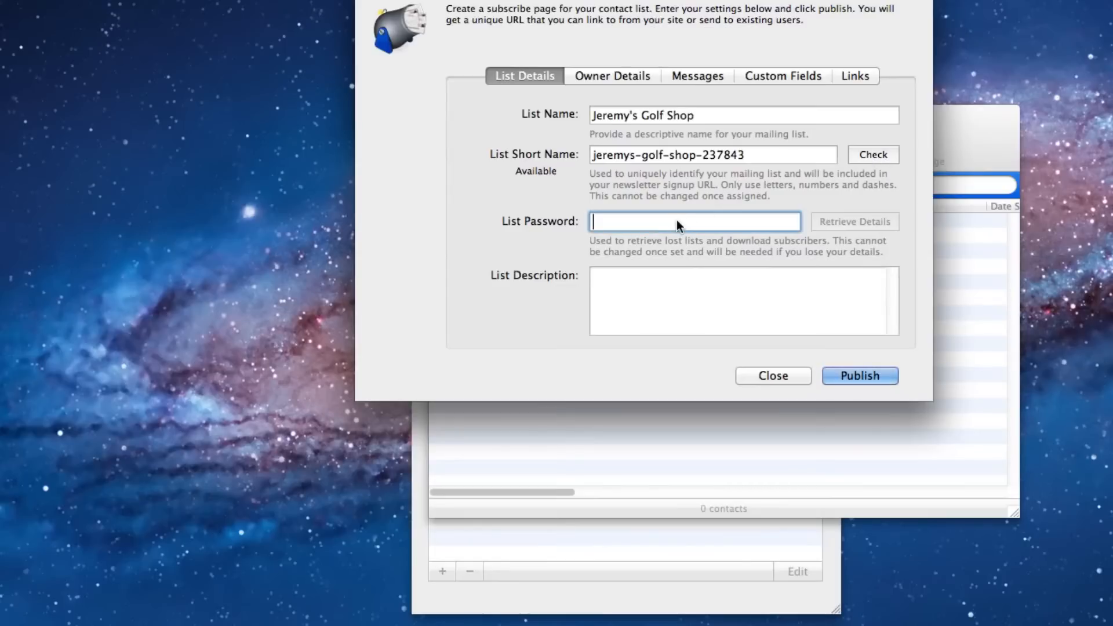
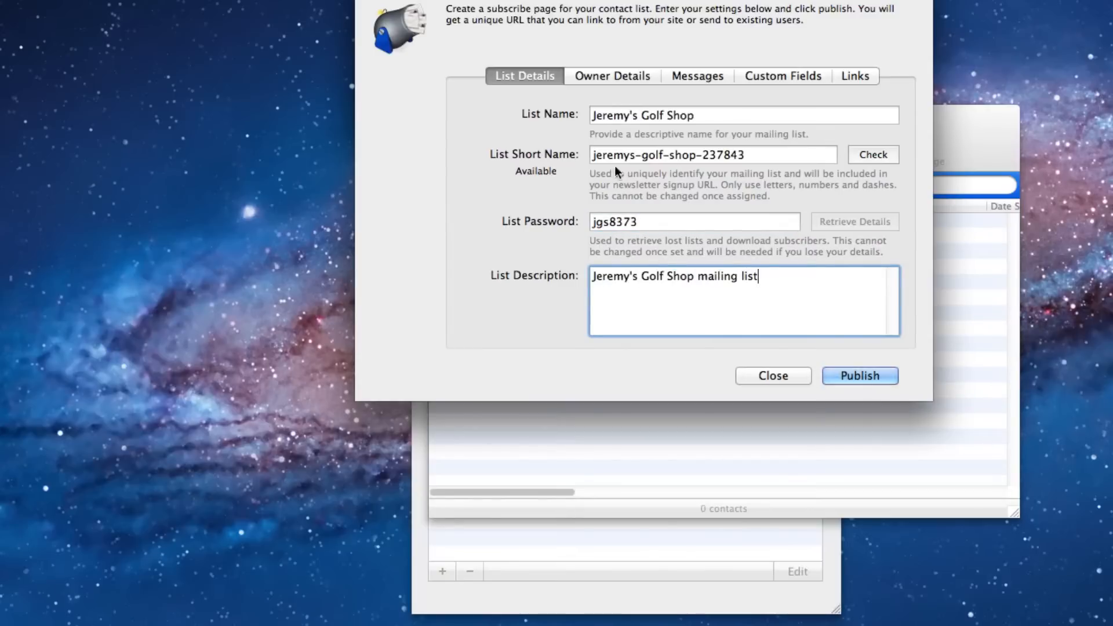
click(612, 77)
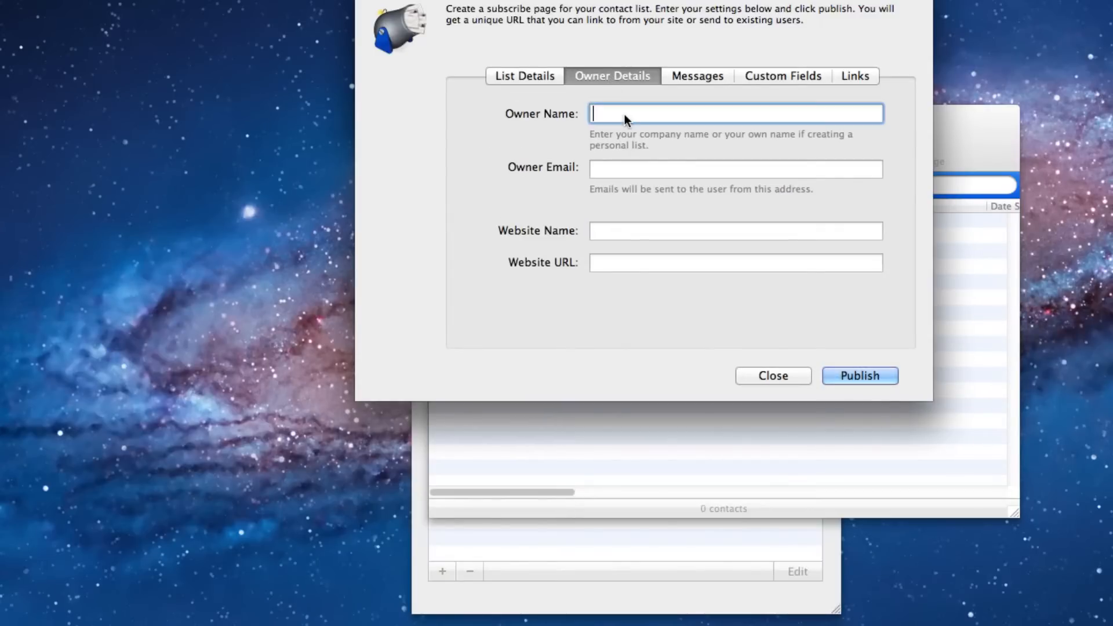
text(Jeremy)
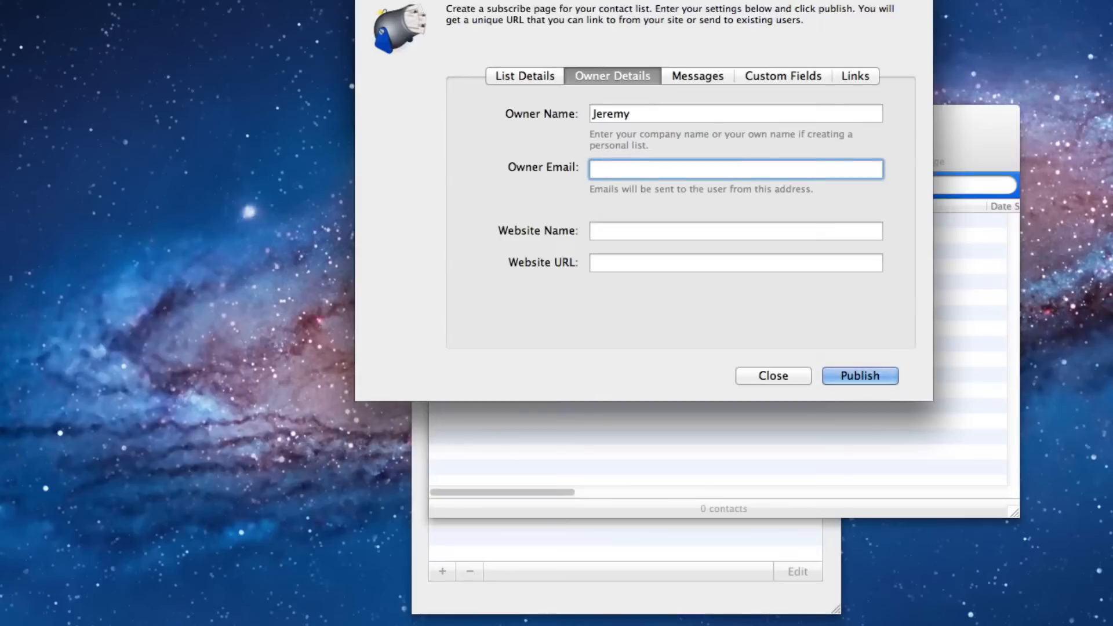
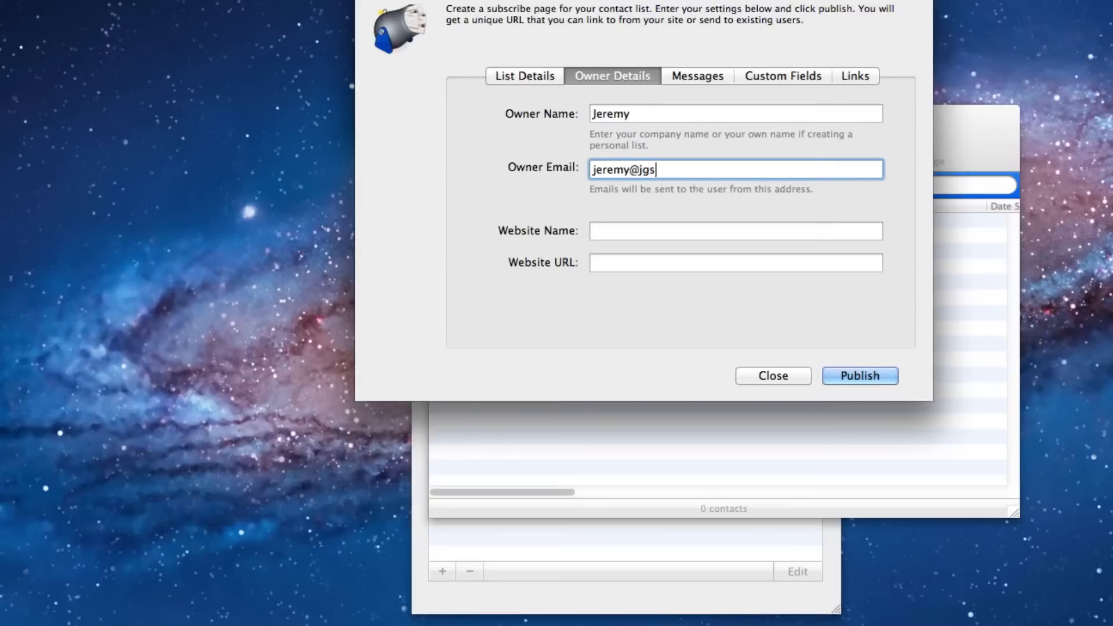
text(Jeremy')
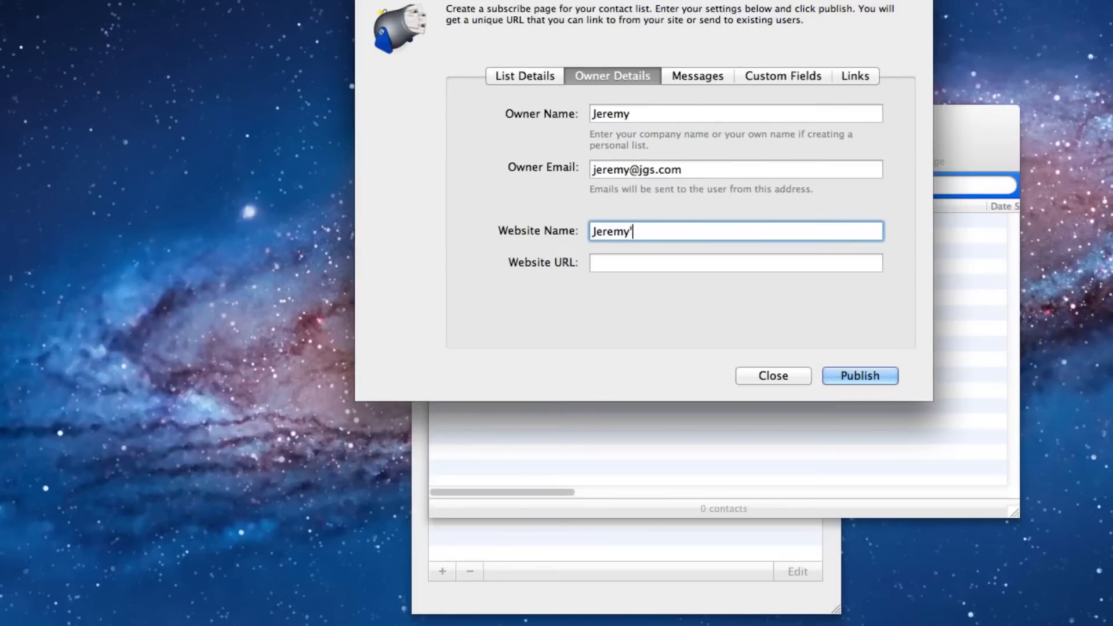
text(http:)
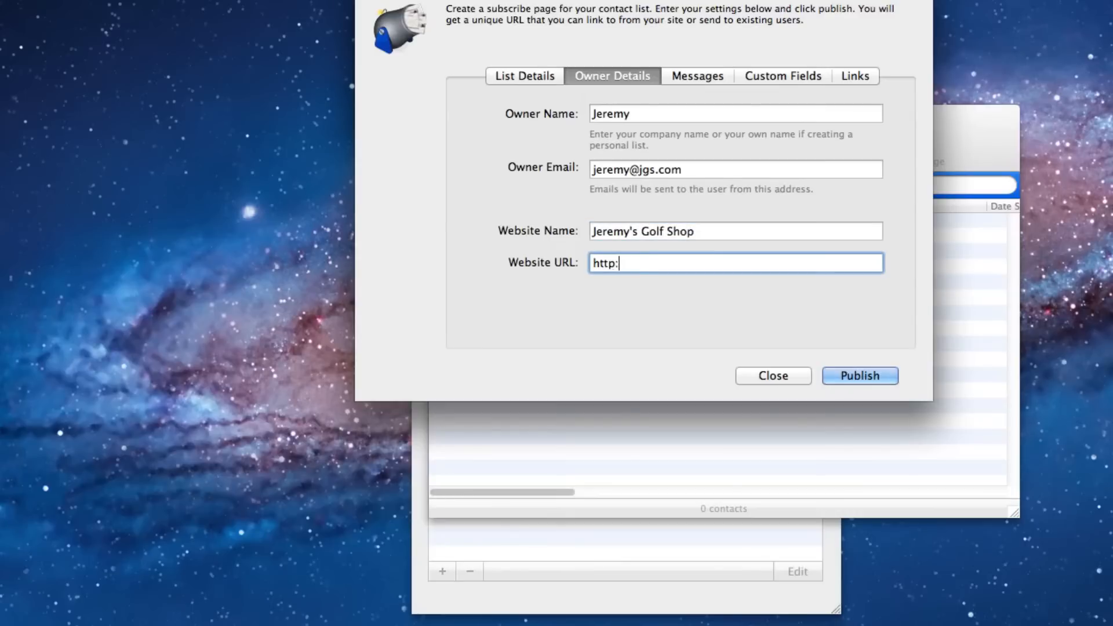
text(//www.example.co)
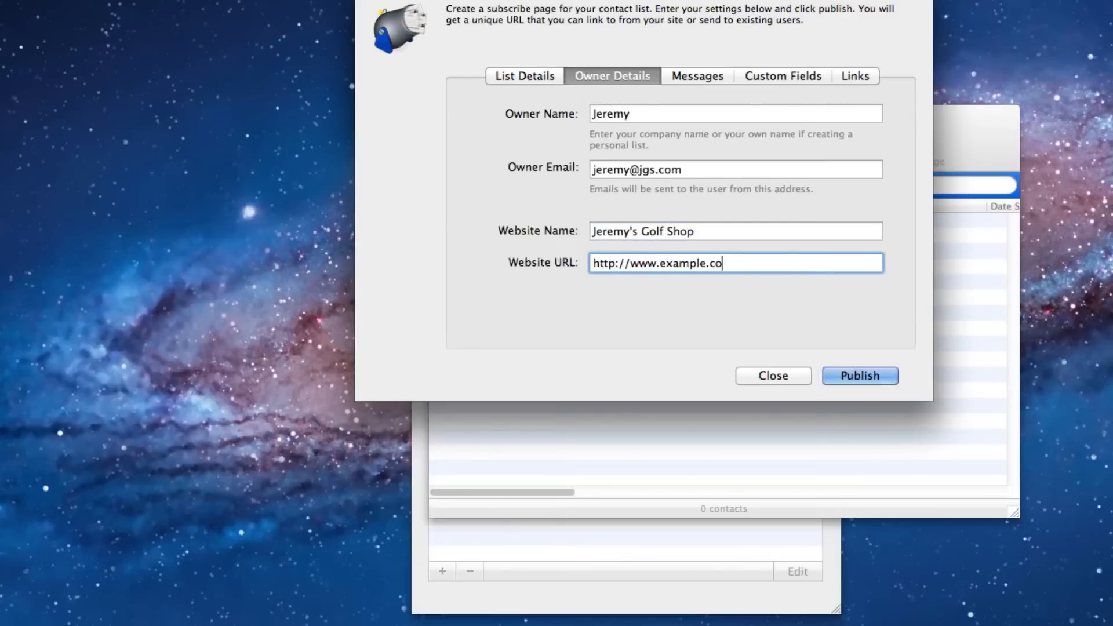
text(m)
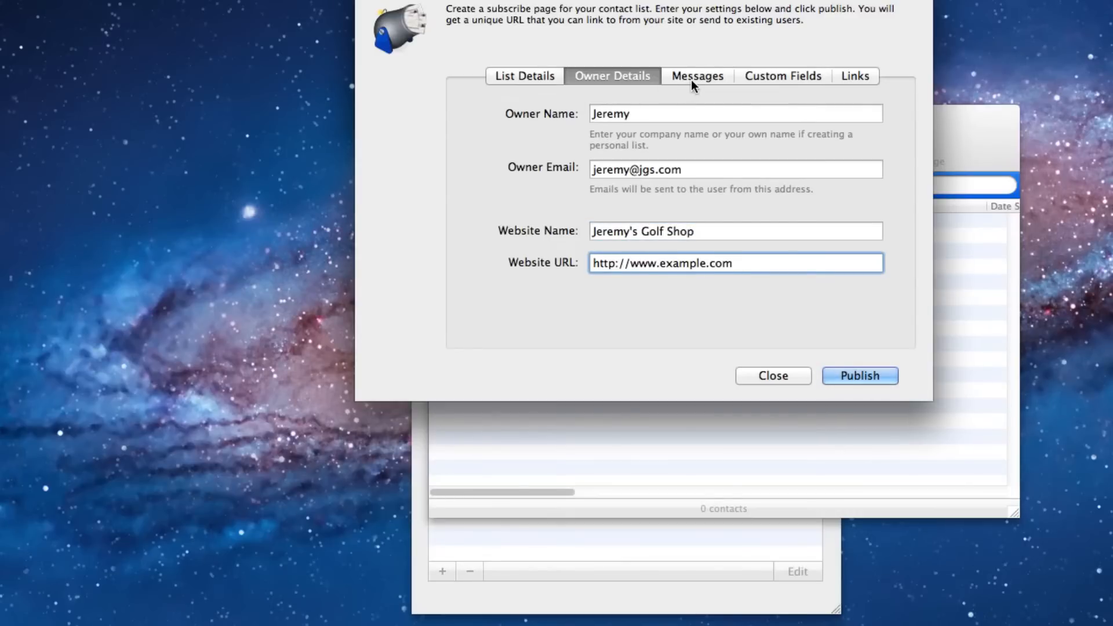
Step: Review the welcome message, then include Home Course on the form and make Left Handed a checkbox field
click(697, 76)
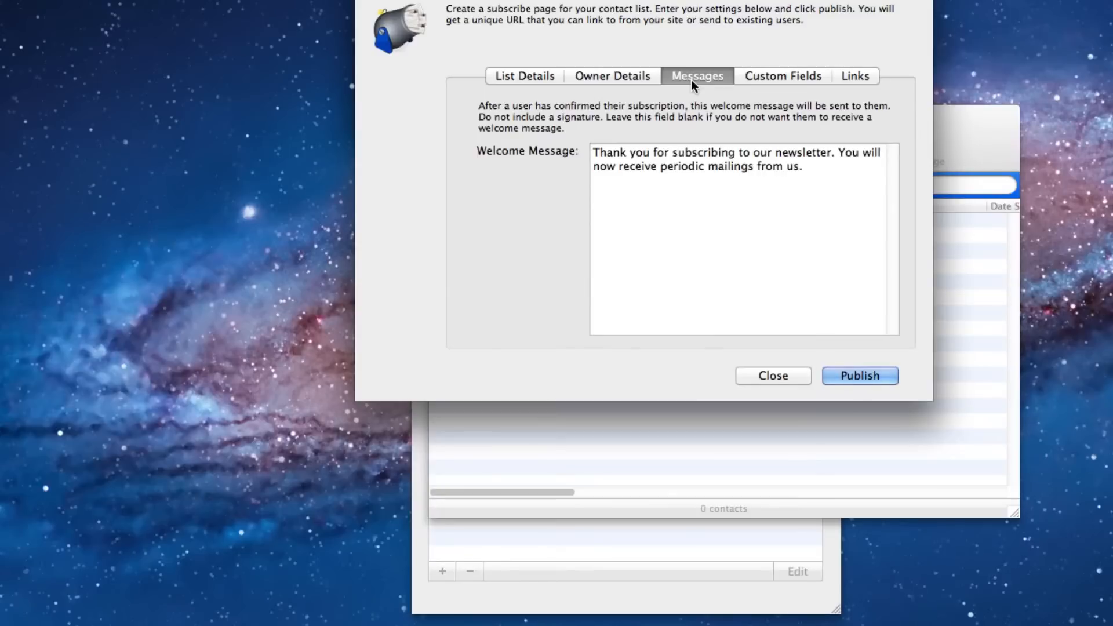
mouse_move(760, 85)
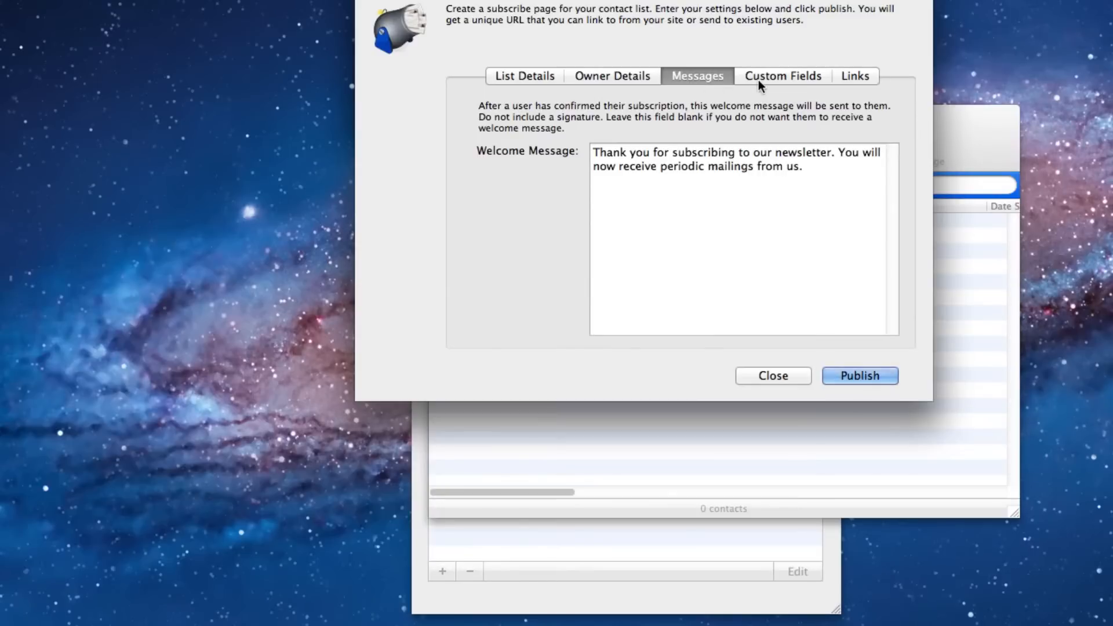
click(783, 77)
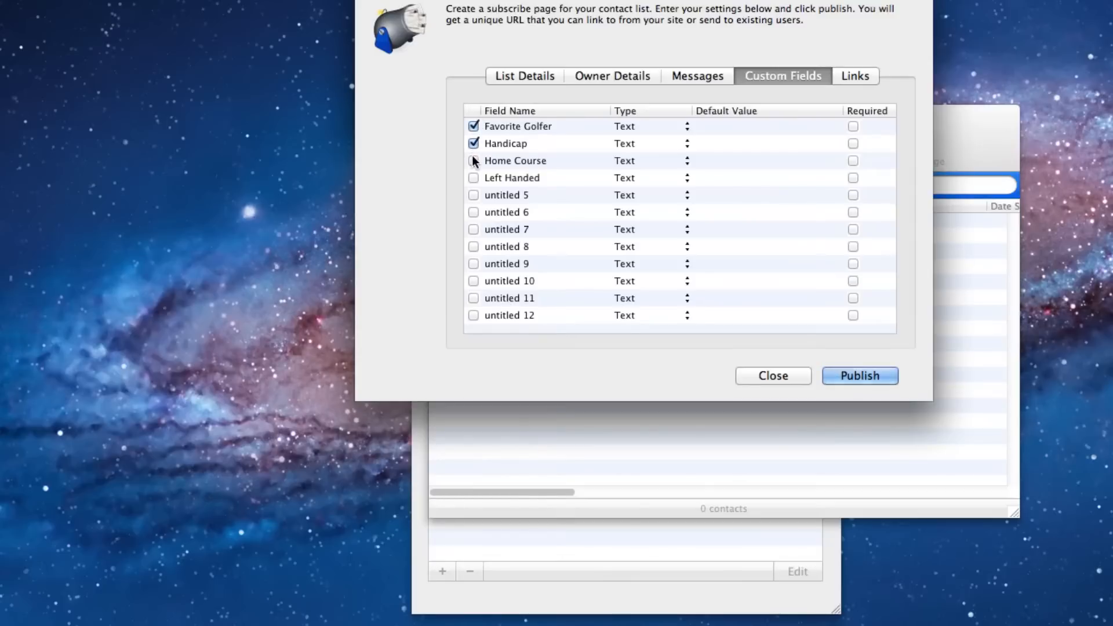
click(473, 177)
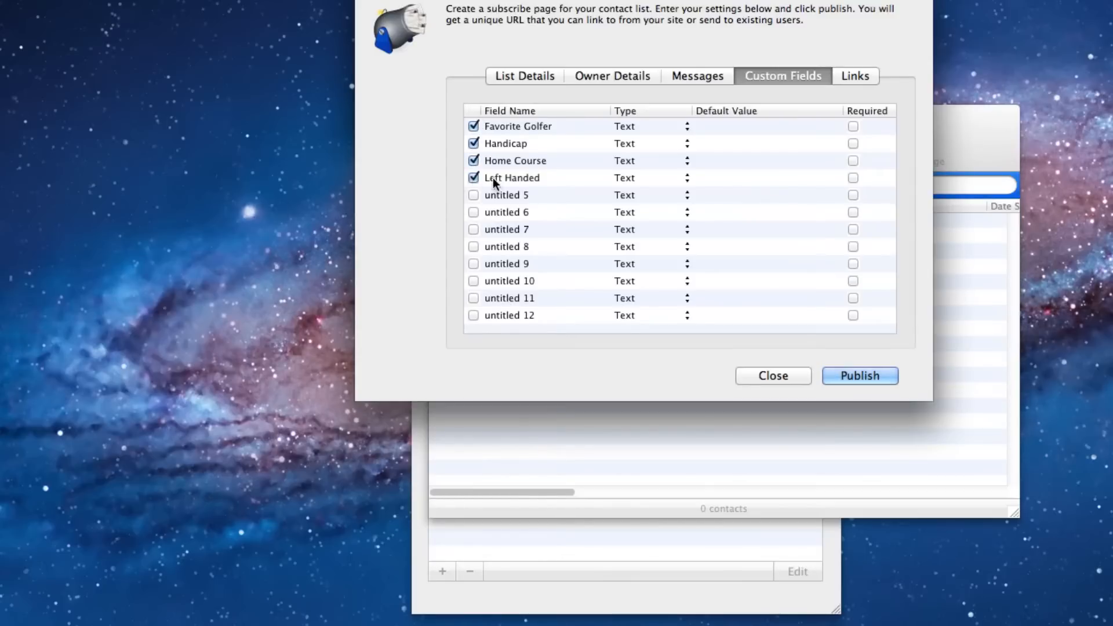
click(686, 178)
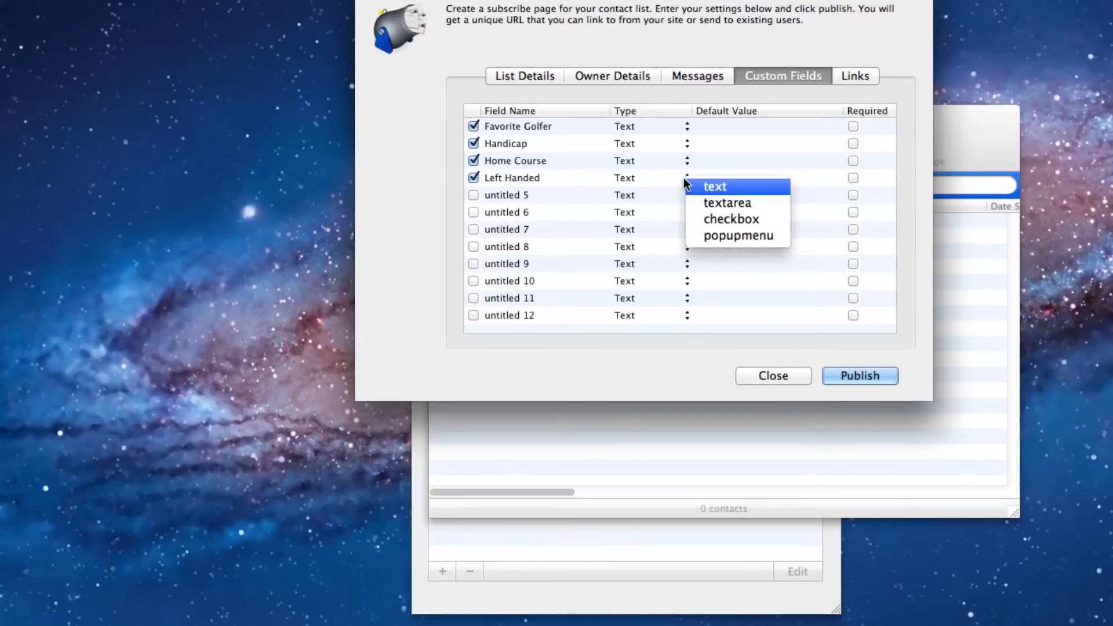
click(731, 219)
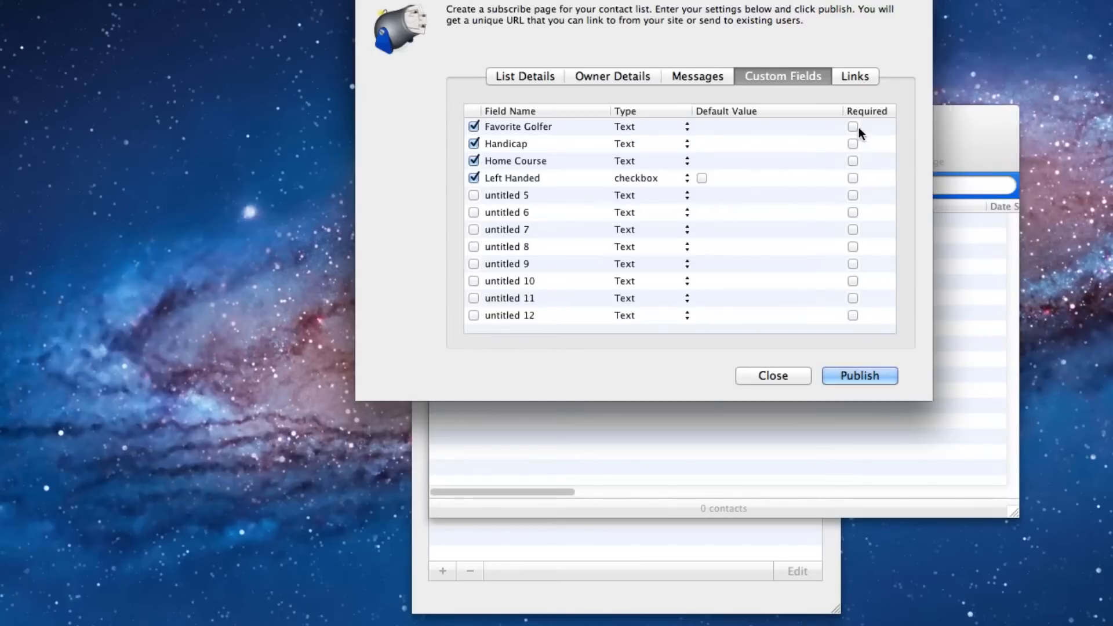
Step: Mark Favorite Golfer and Home Course as required signup fields
click(852, 126)
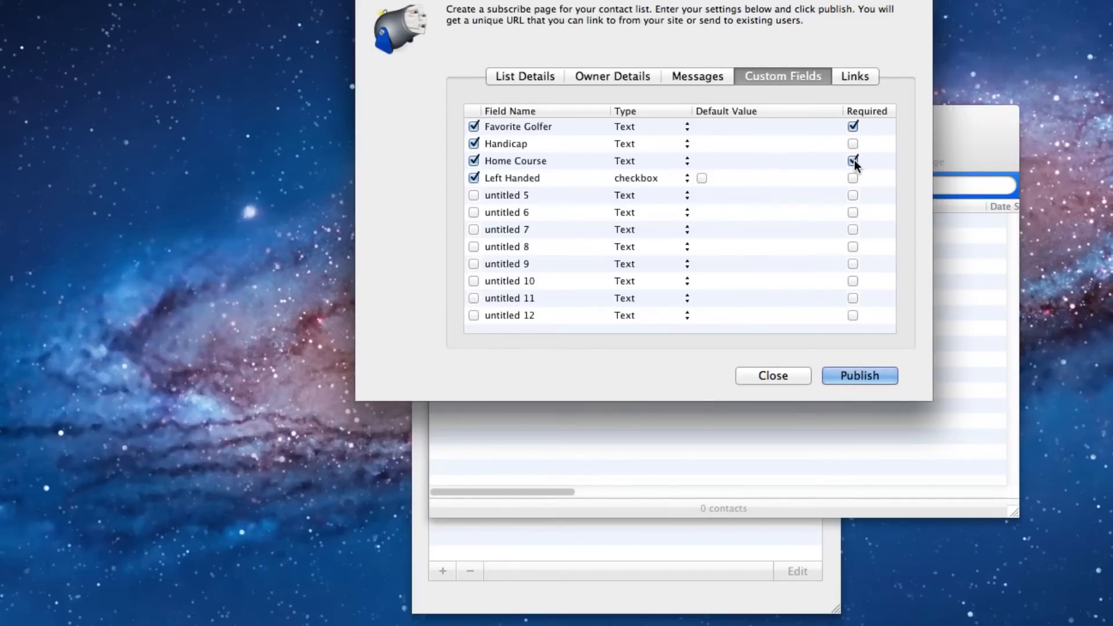
click(855, 76)
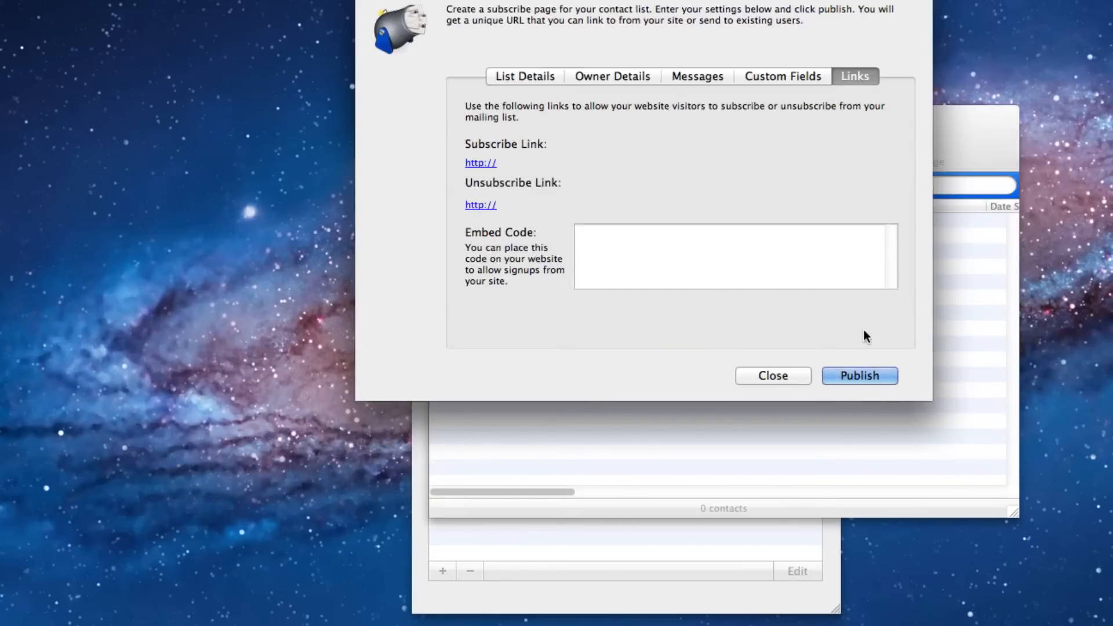
Step: Publish the Jeremy's Golf Shop subscribe page and dismiss the update confirmation
click(859, 376)
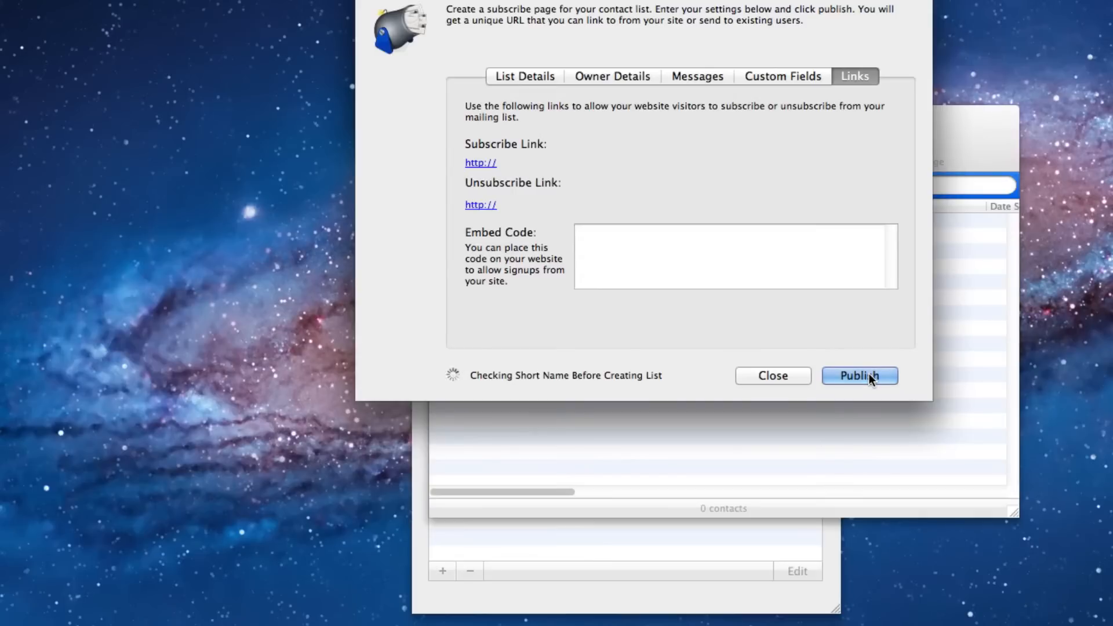
click(859, 376)
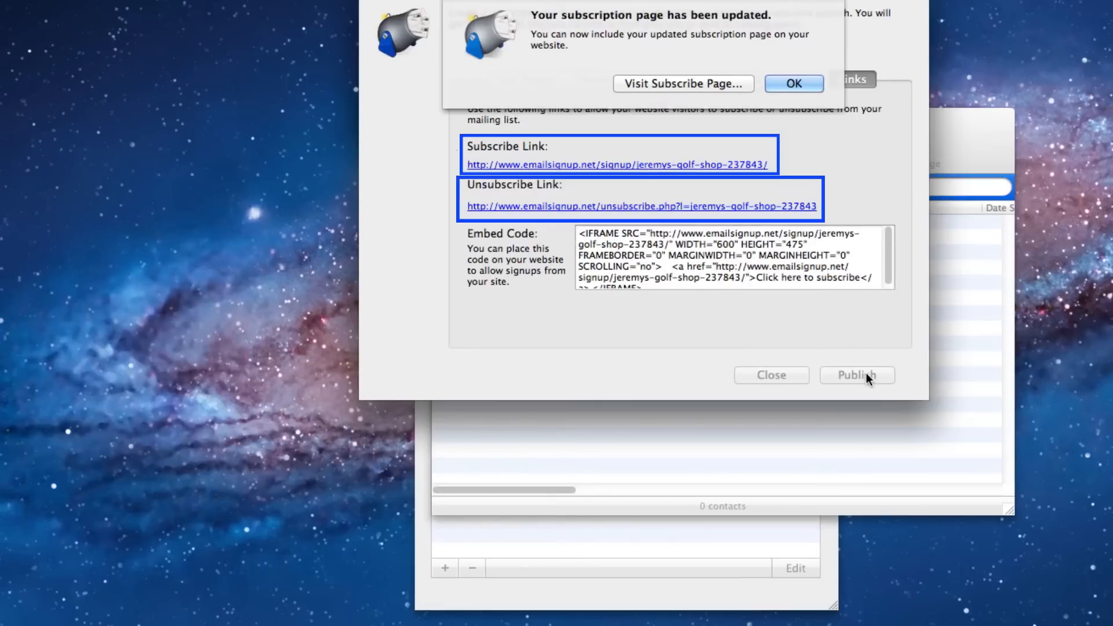
click(793, 83)
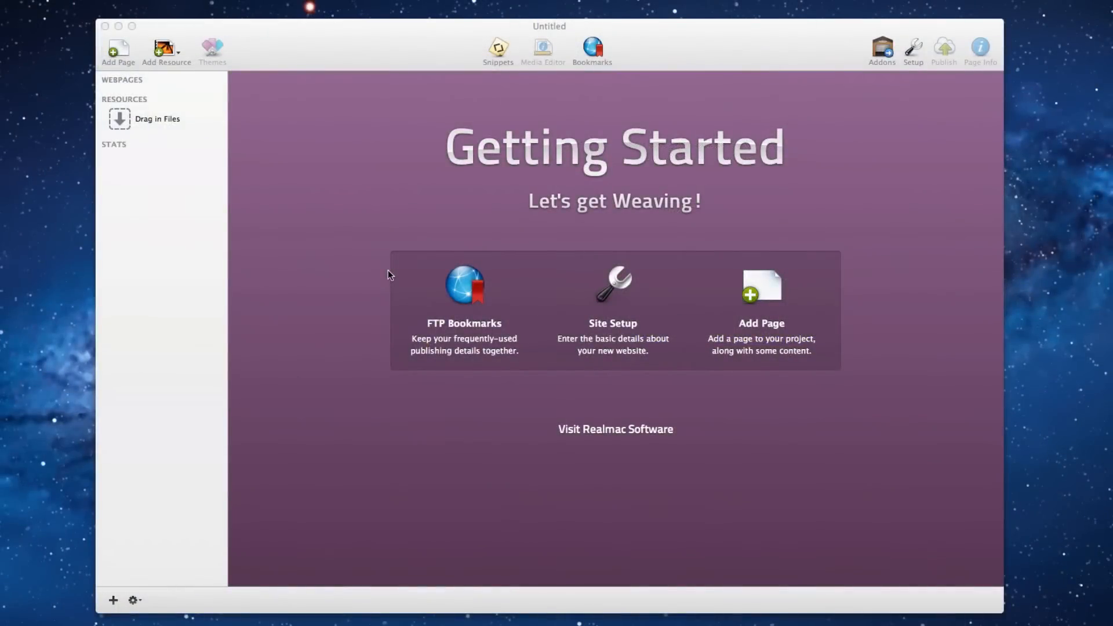
Step: Add an HTML Code page to the RapidWeaver site and paste the subscribe-page iframe embed code into it
click(118, 51)
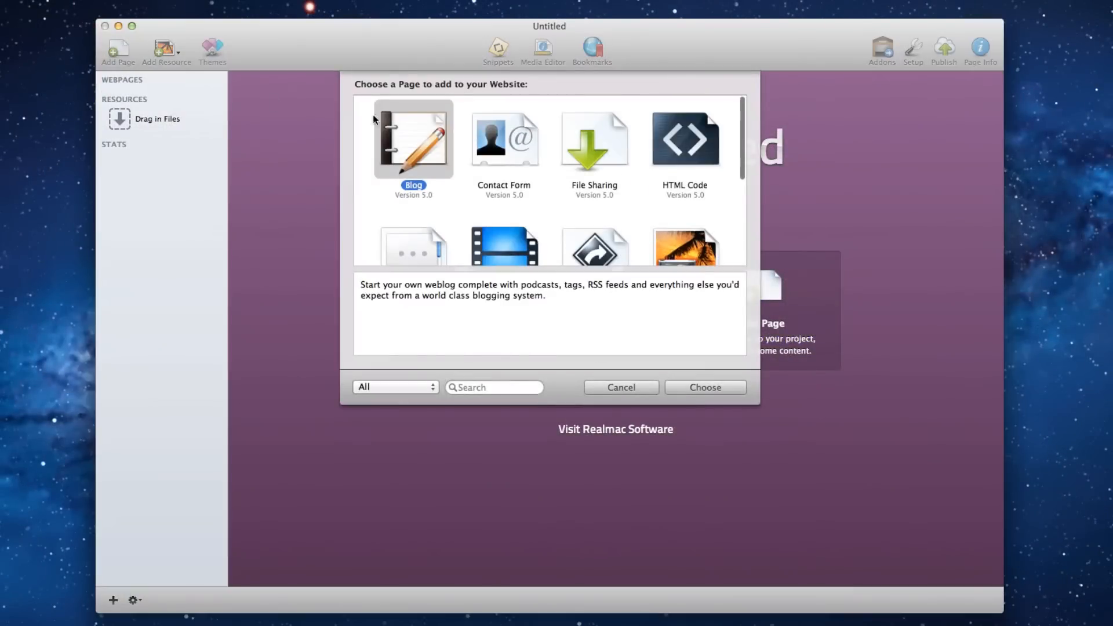
click(684, 138)
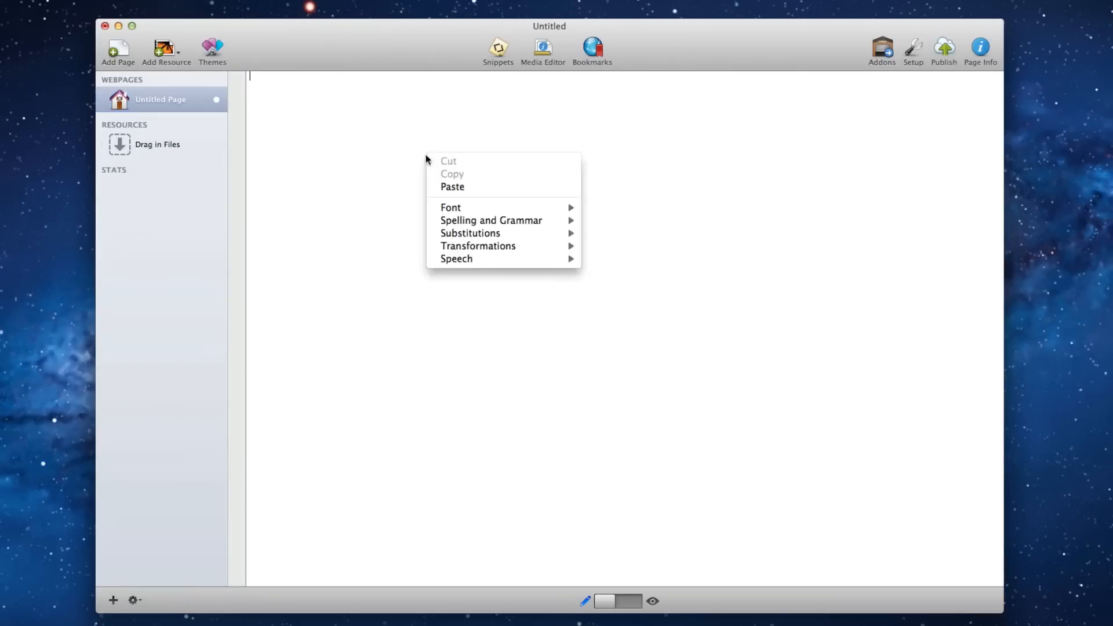
click(452, 187)
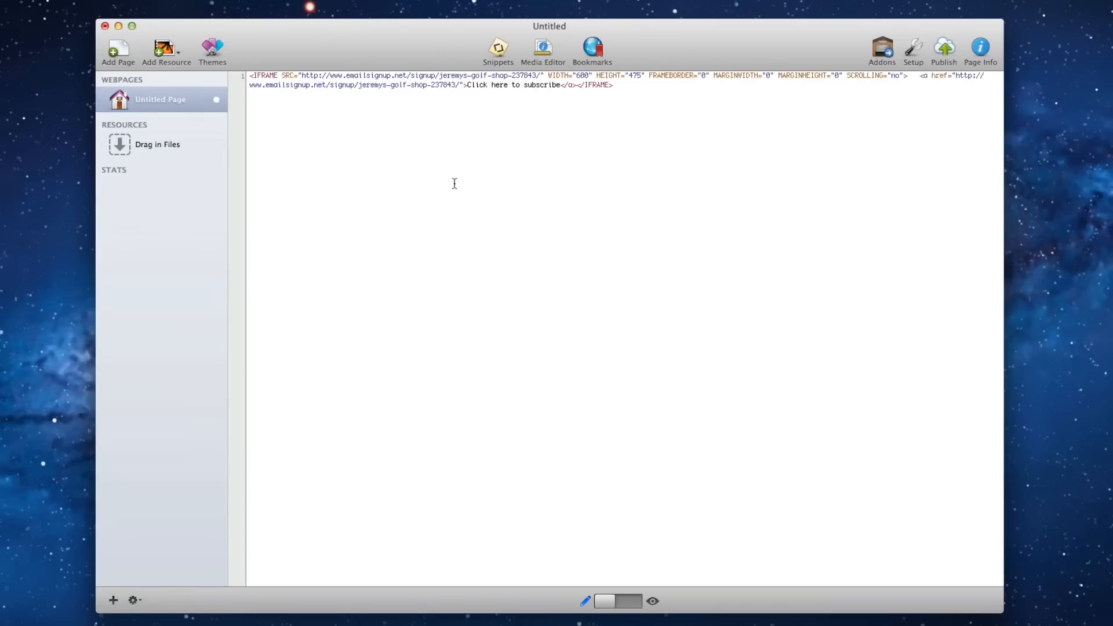
mouse_move(621, 563)
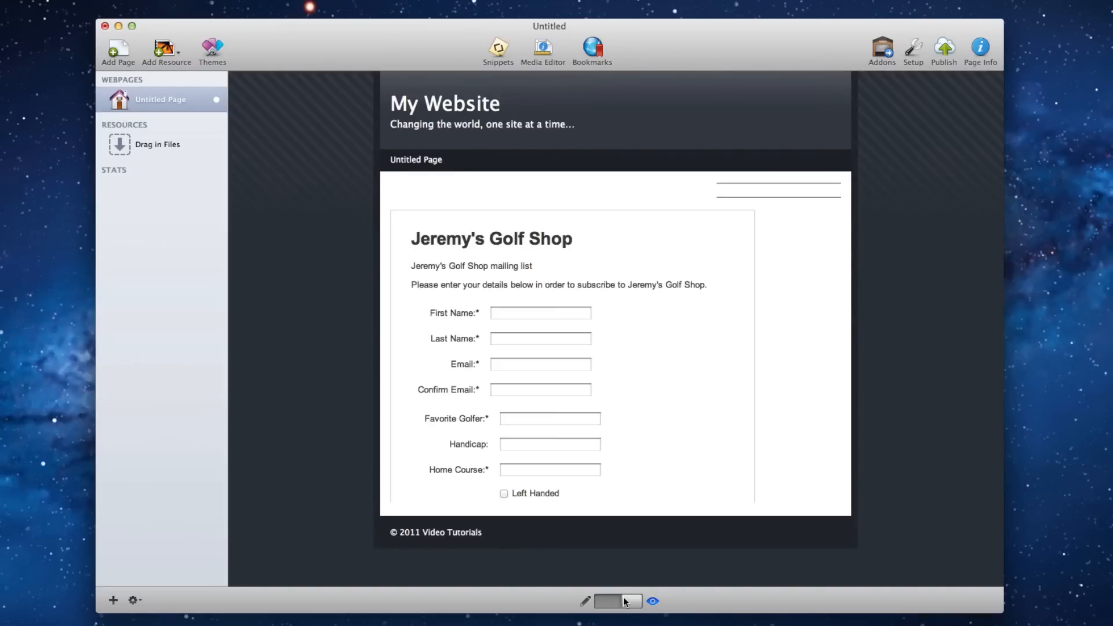
Step: Change the iframe HEIGHT from 475 to 600 and preview the full signup form with its Subscribe button
click(585, 602)
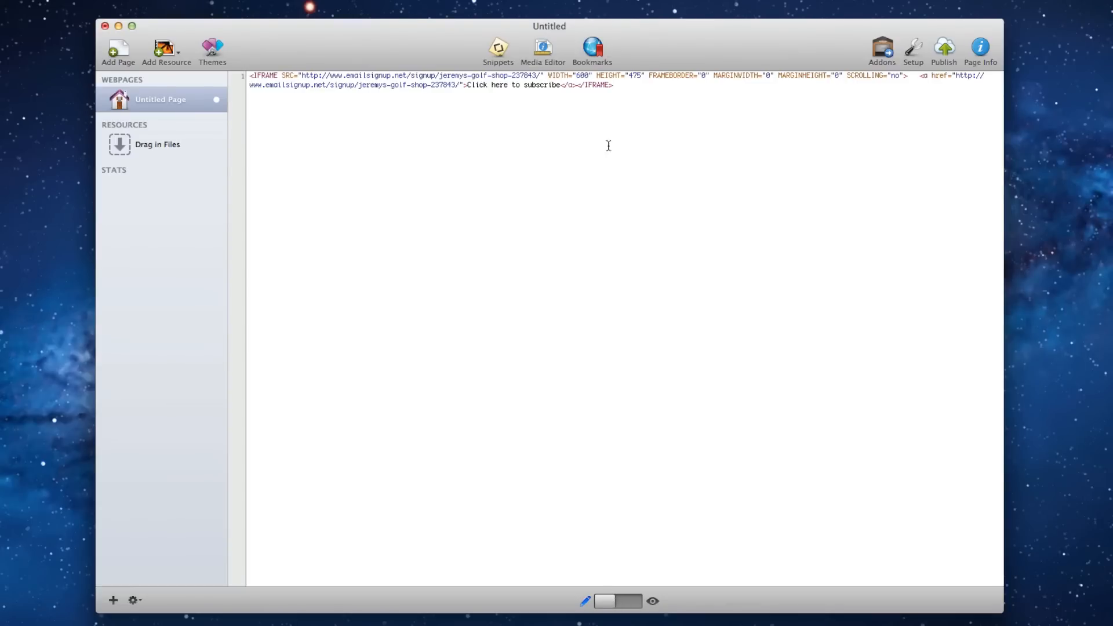
double_click(633, 75)
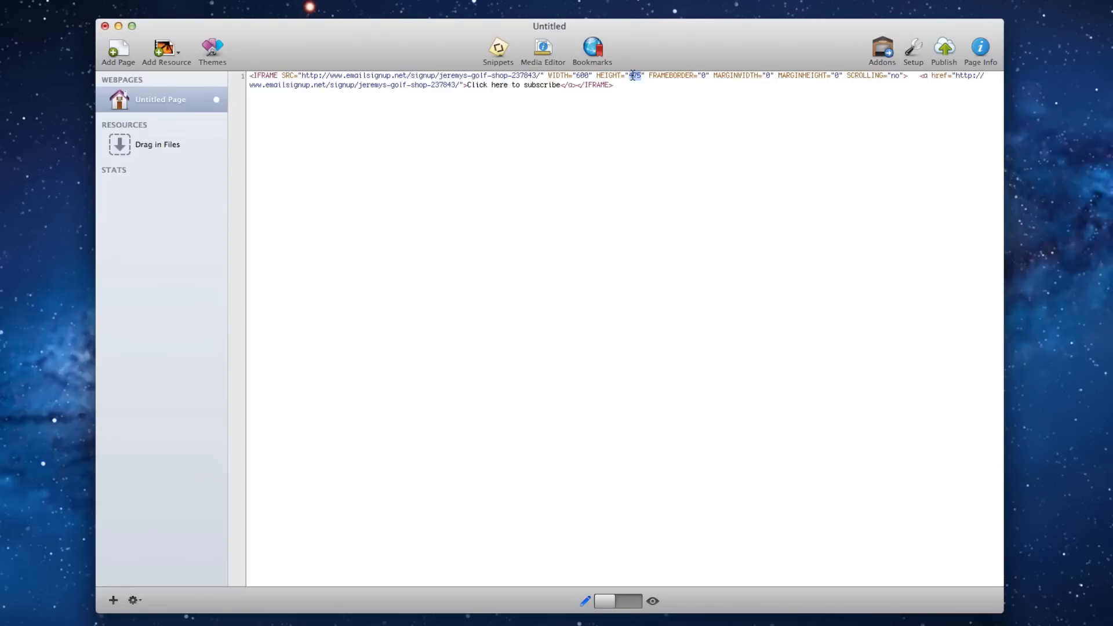
text(600)
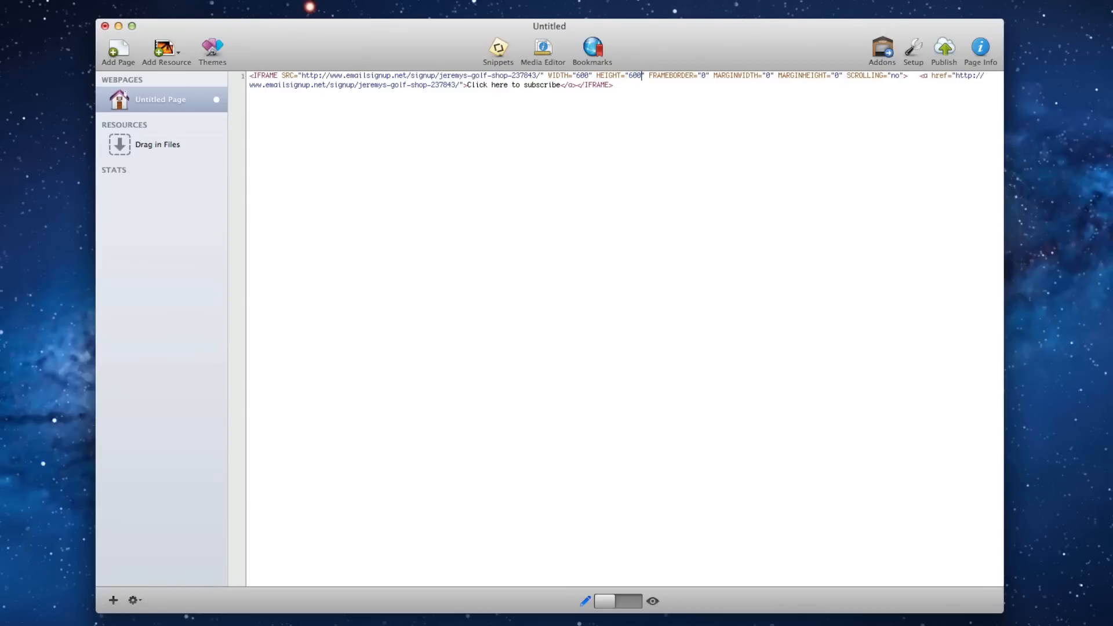
mouse_move(642, 360)
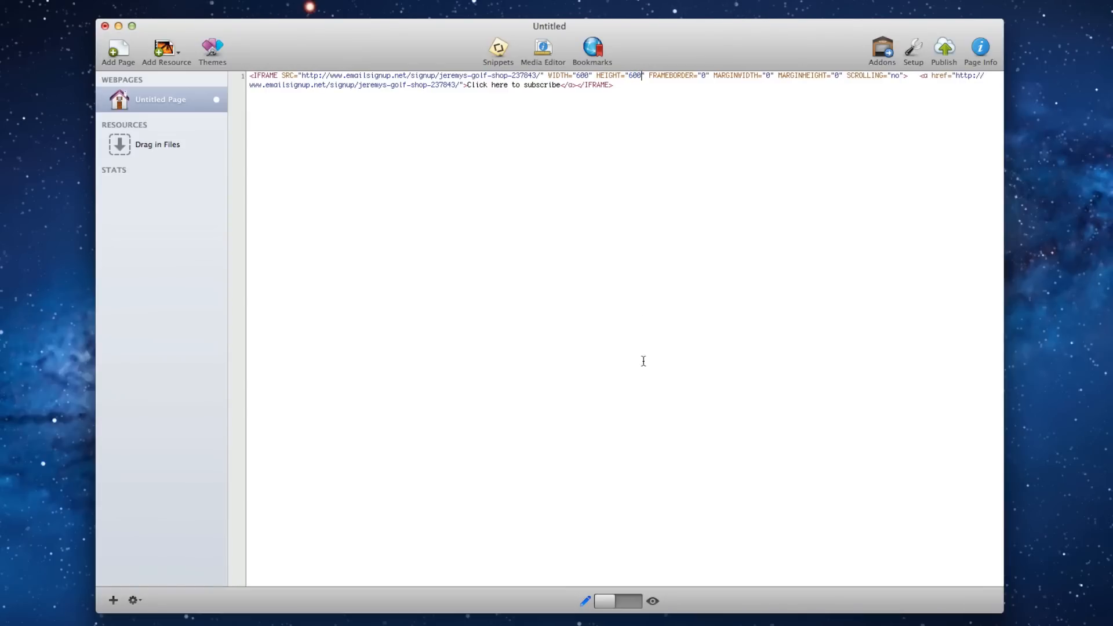
click(632, 602)
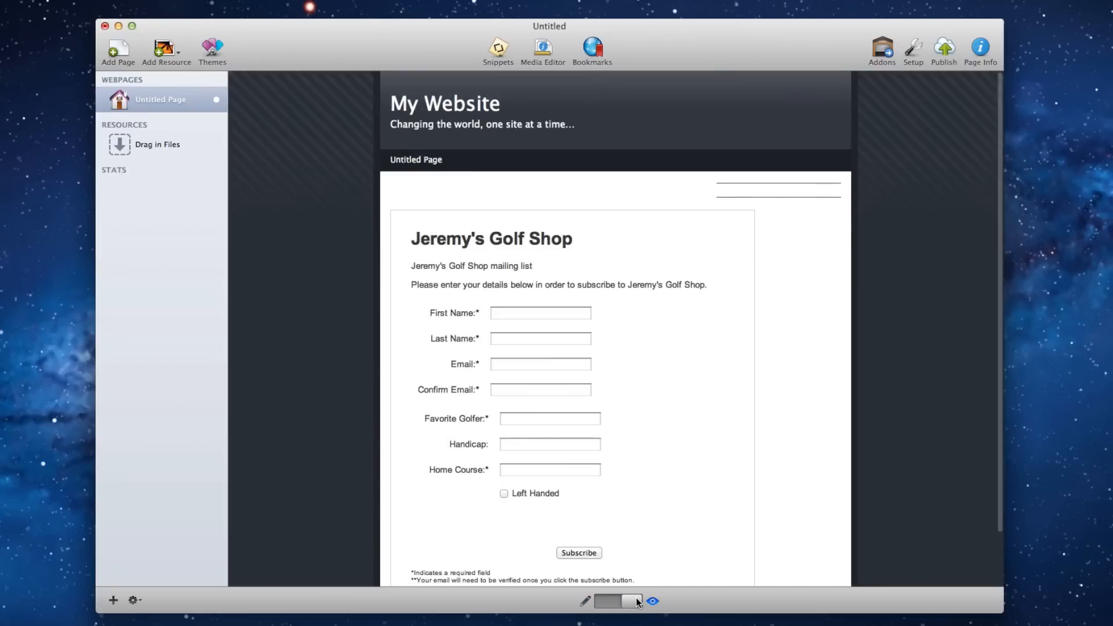